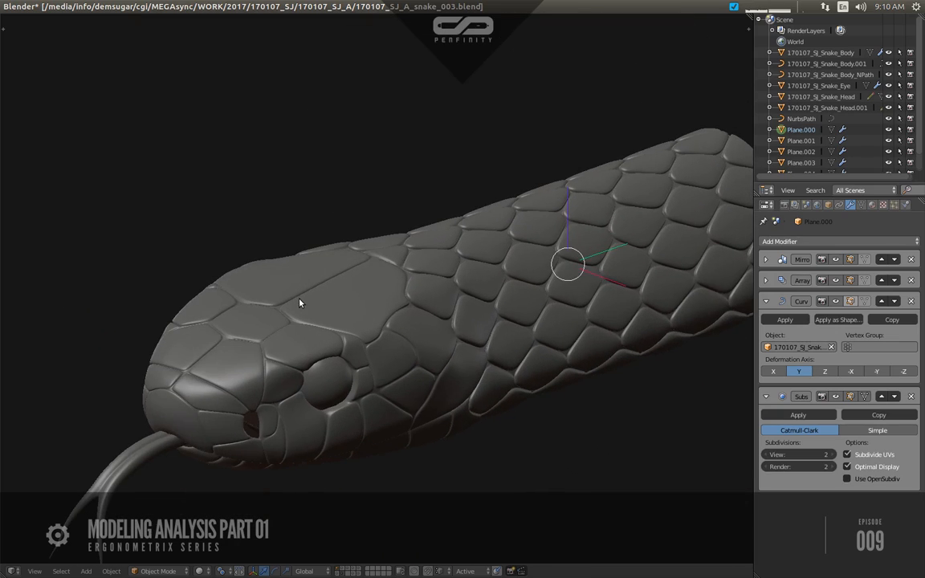
# Reveal the Blender snake model's mesh wireframe, then return to the sculpted view
pyautogui.press('z')
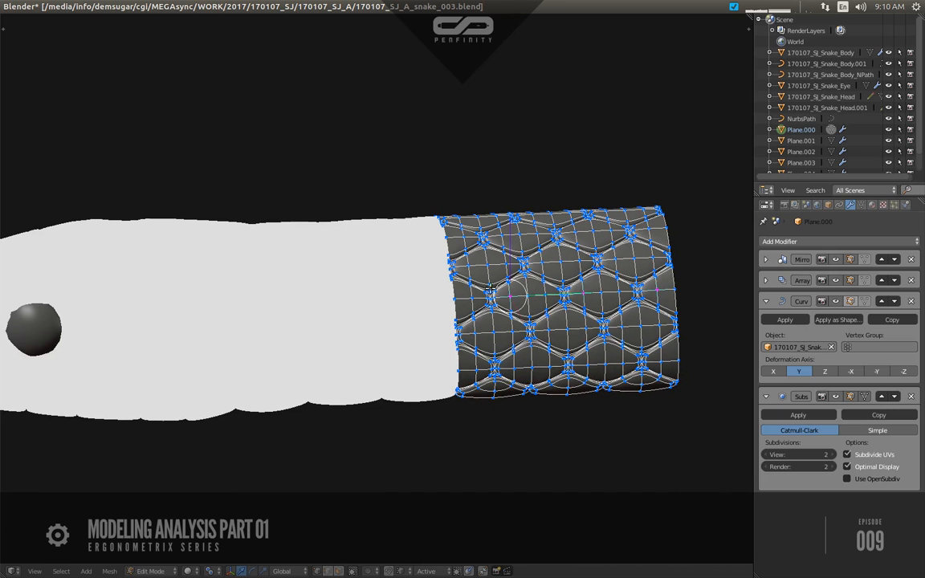
pyautogui.press('Tab')
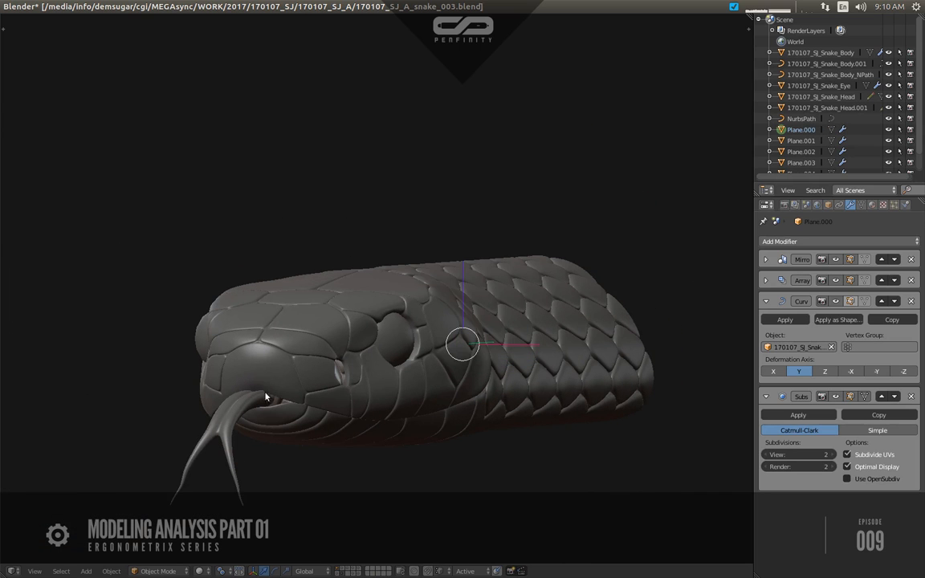
pyautogui.moveTo(286, 357)
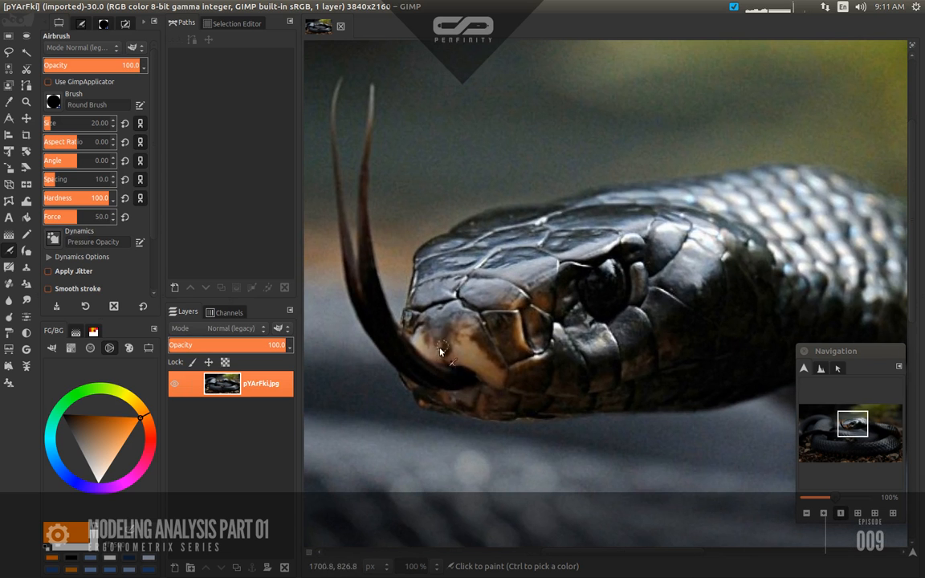
pyautogui.moveTo(434, 366)
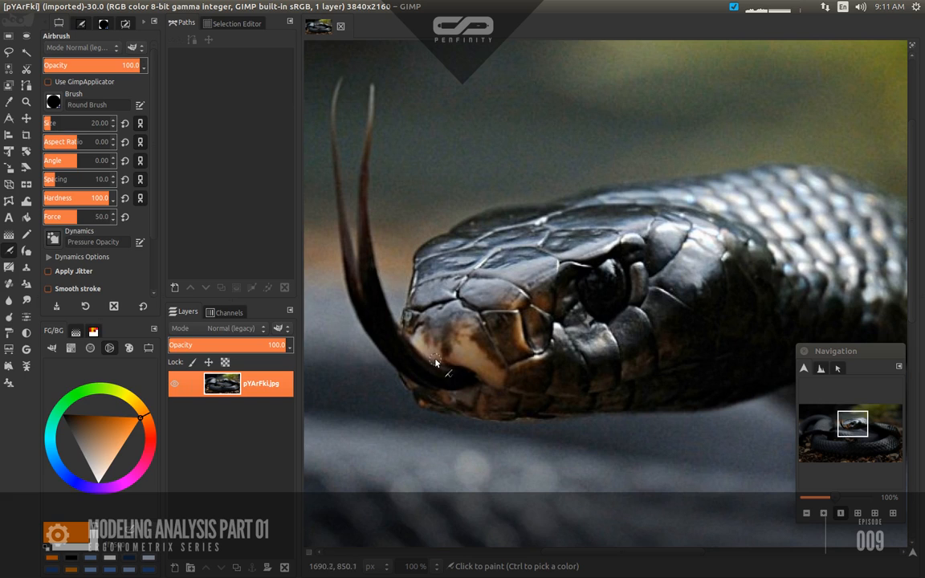
pyautogui.moveTo(448, 324)
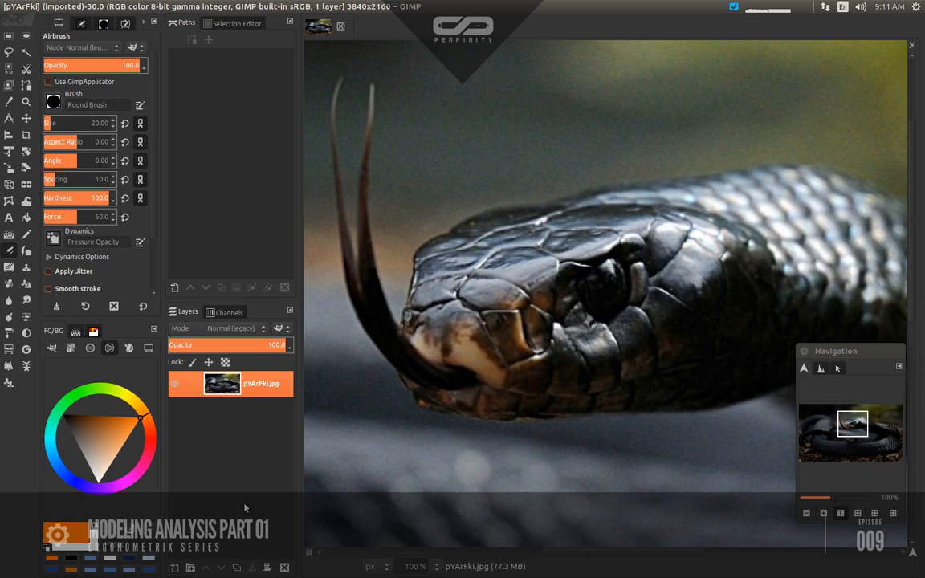
pyautogui.moveTo(308, 466)
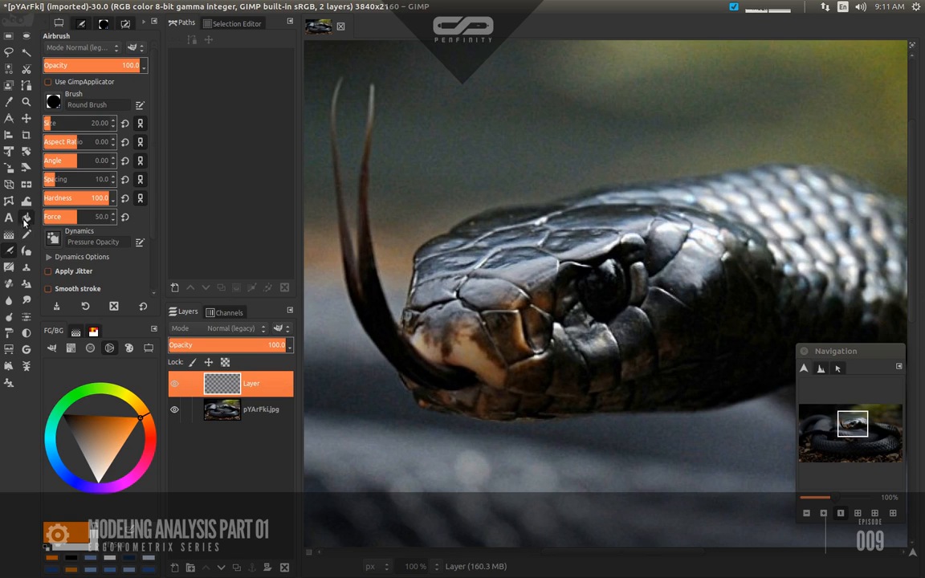
# Fill the layer with black, lower its opacity to dim the photo, and pick green for painting
pyautogui.click(26, 218)
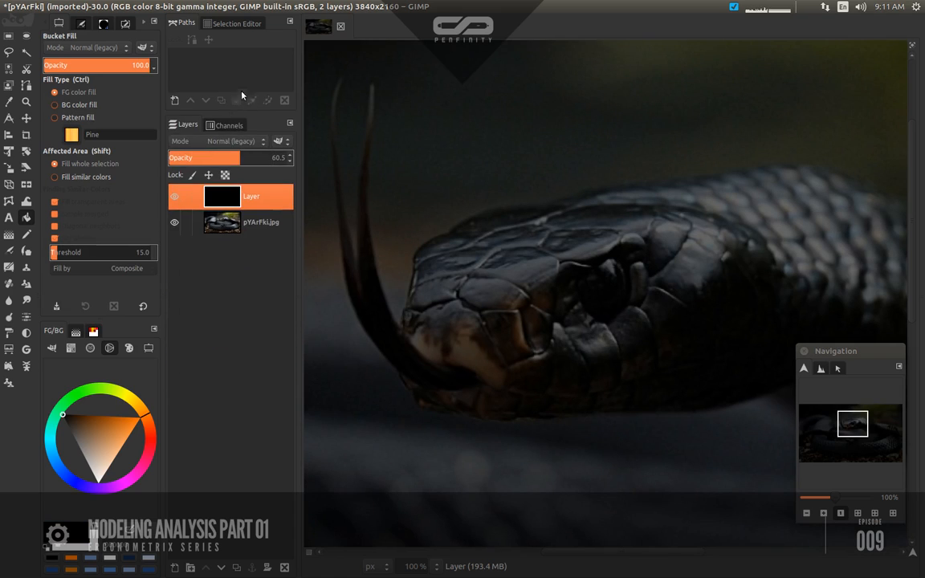
pyautogui.moveTo(233, 158); pyautogui.dragTo(223, 157)
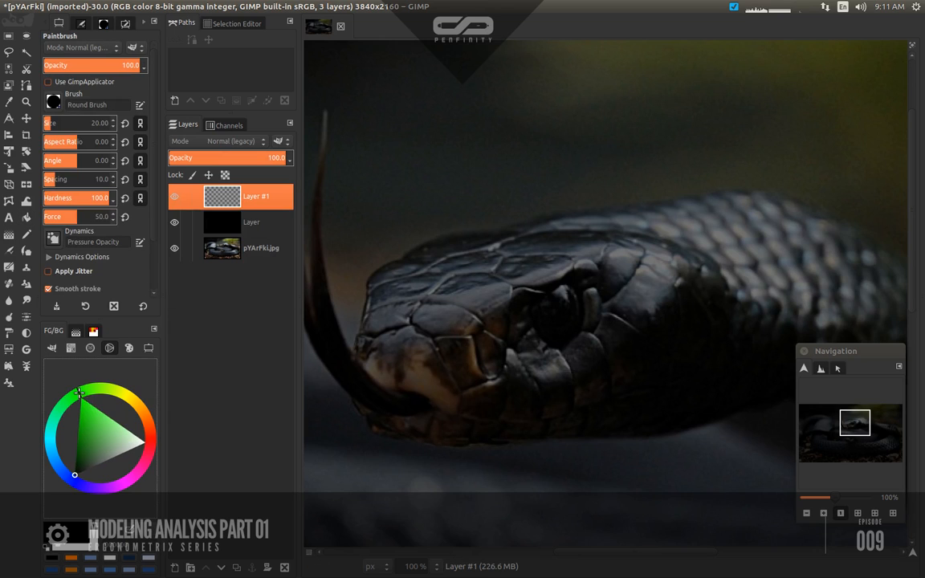
pyautogui.click(81, 400)
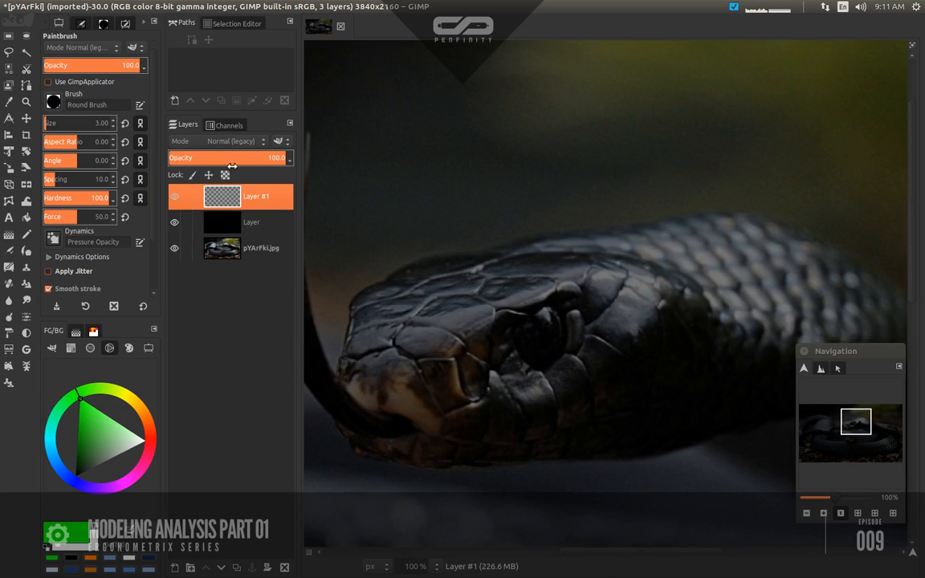
pyautogui.moveTo(361, 361)
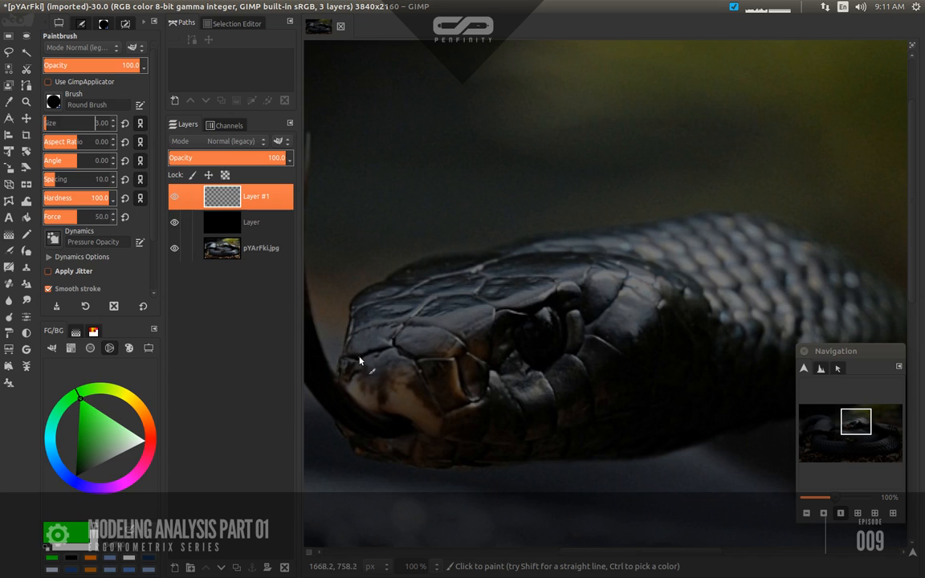
pyautogui.moveTo(369, 366)
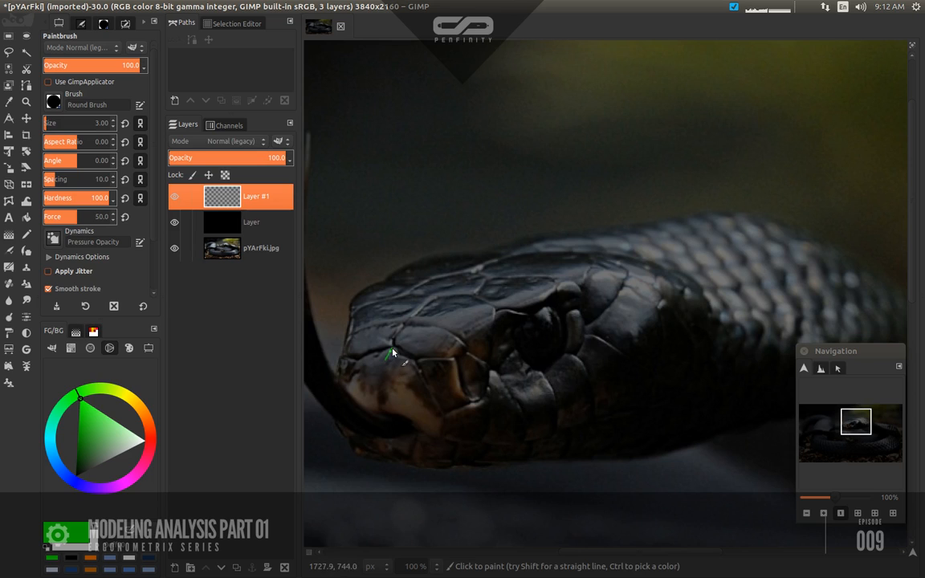
# Trace several head-scale boundaries with green lines on the transparent layer
pyautogui.moveTo(388, 350); pyautogui.dragTo(382, 414)
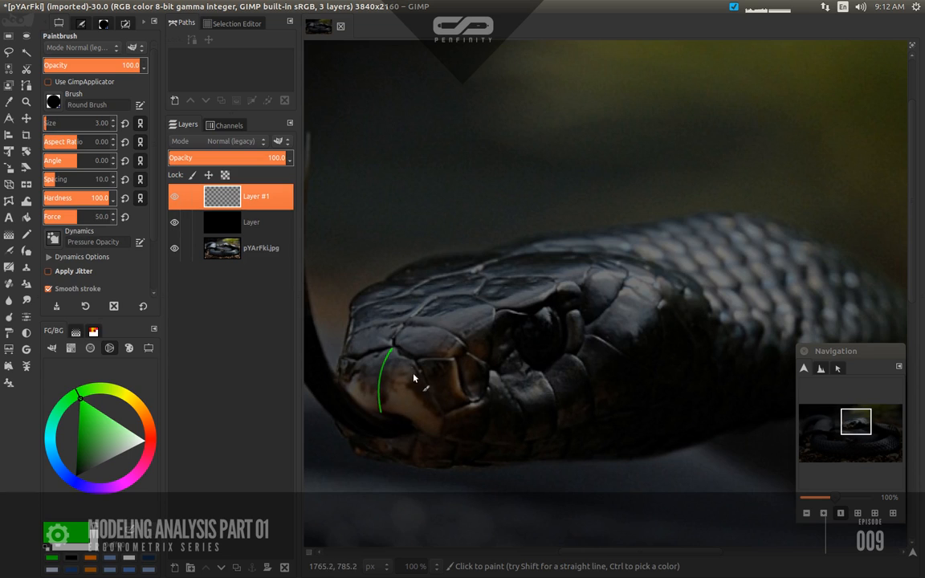
pyautogui.moveTo(415, 366)
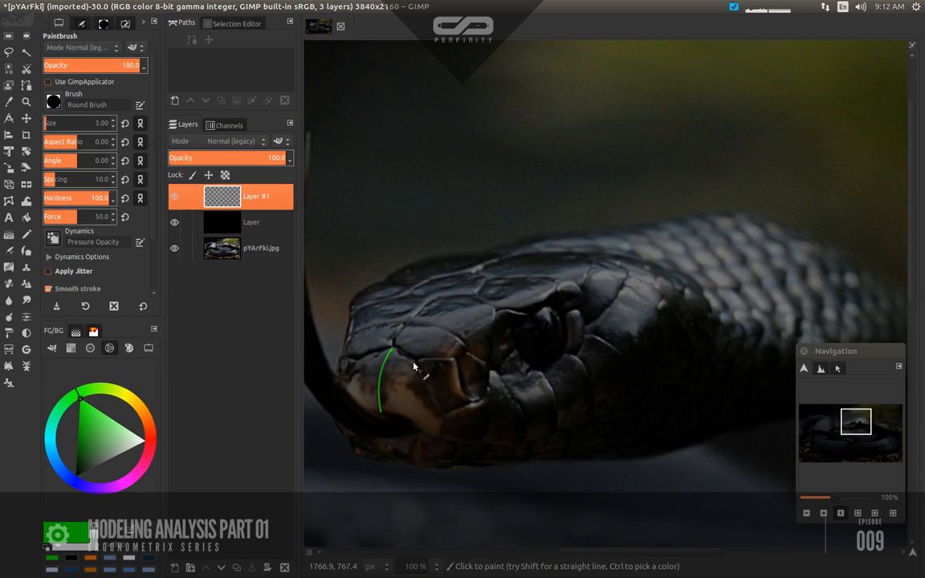
pyautogui.click(26, 103)
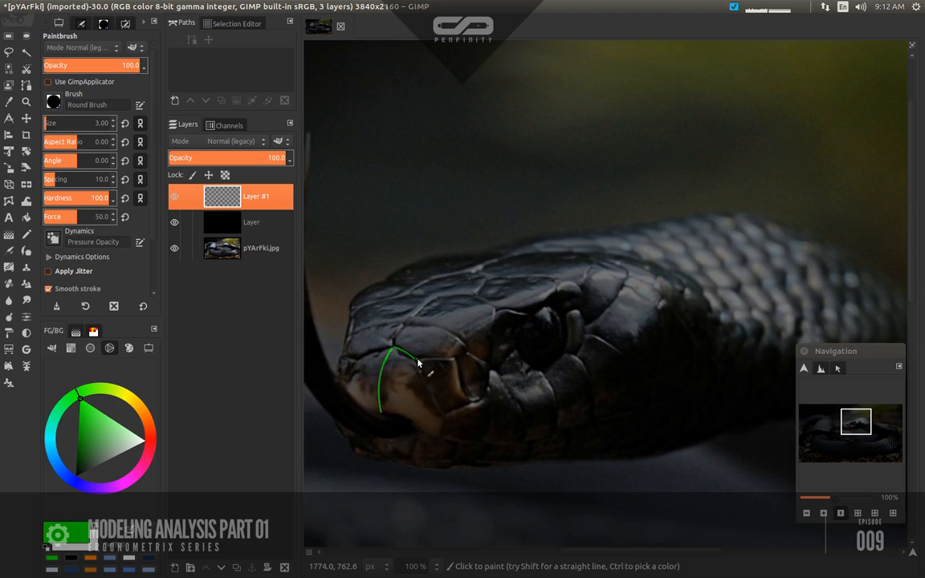
pyautogui.moveTo(417, 363); pyautogui.dragTo(440, 434)
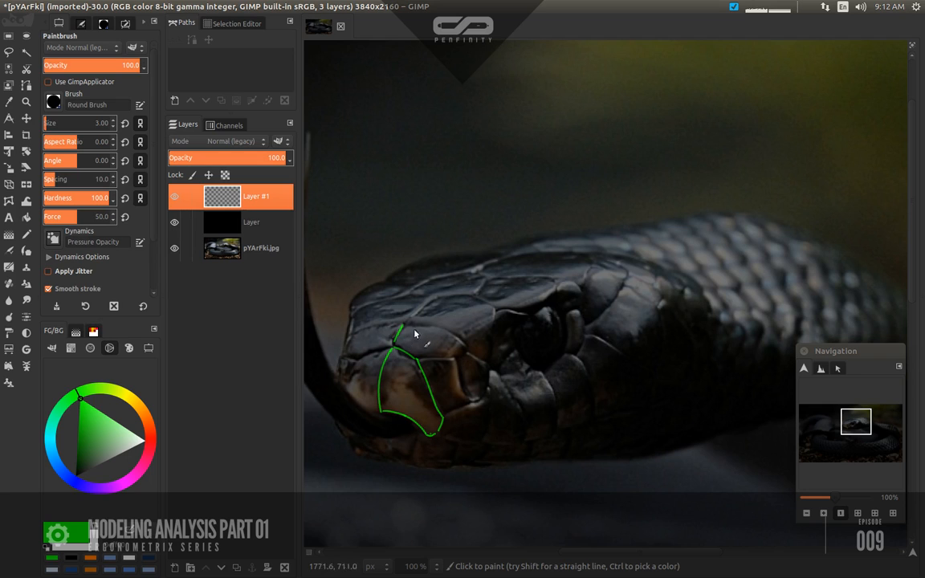
pyautogui.click(404, 347)
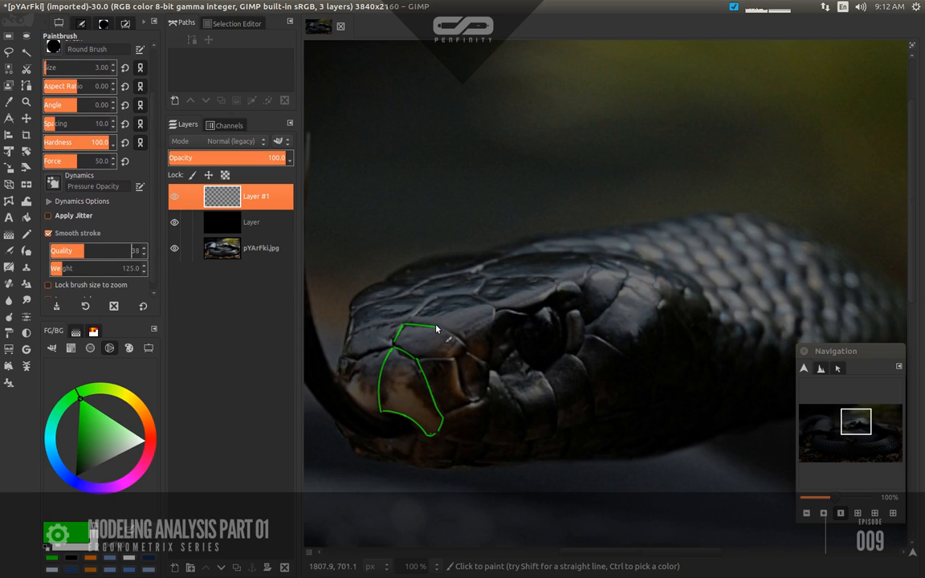
pyautogui.moveTo(437, 329); pyautogui.dragTo(456, 366)
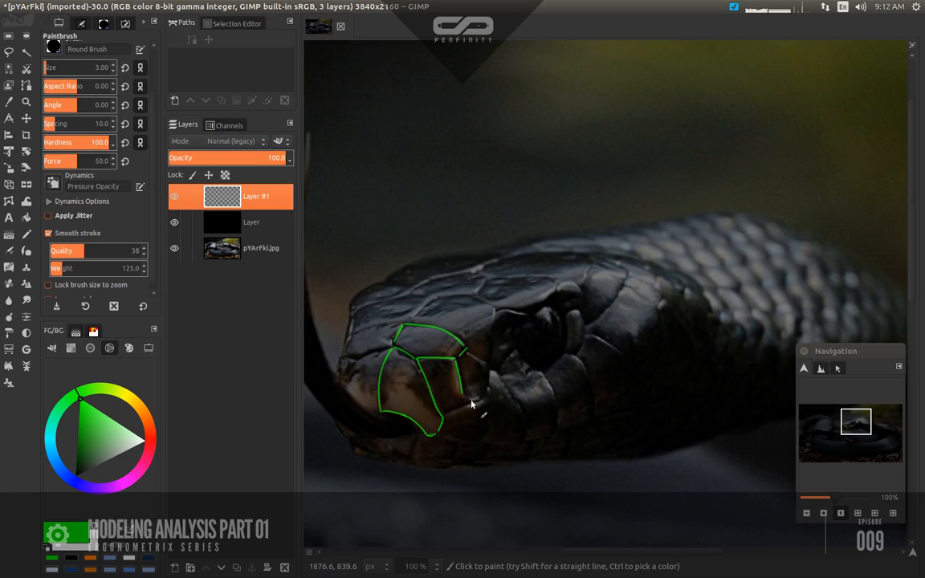
pyautogui.moveTo(480, 394)
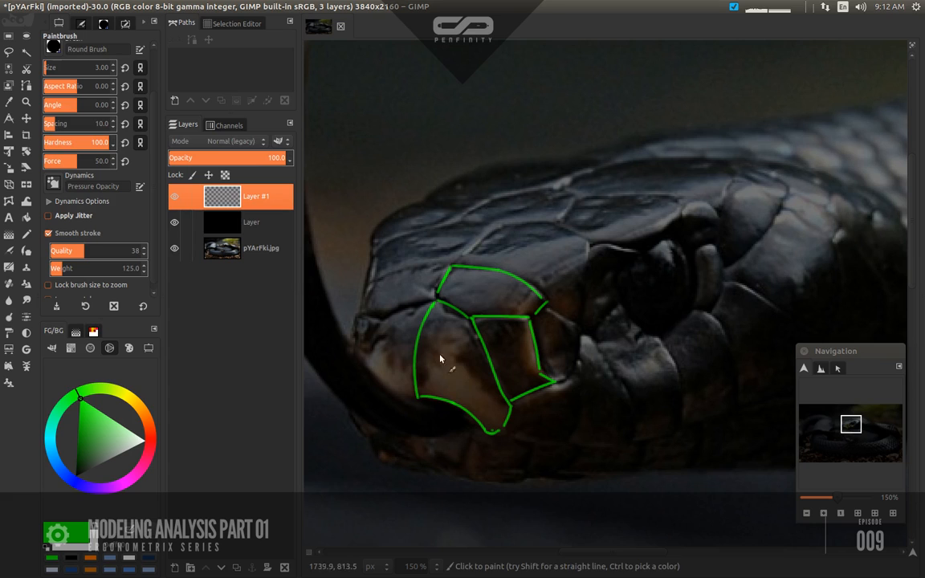
# Add a vertex-dot layer and mark a green line intersection with a red dot
pyautogui.click(143, 443)
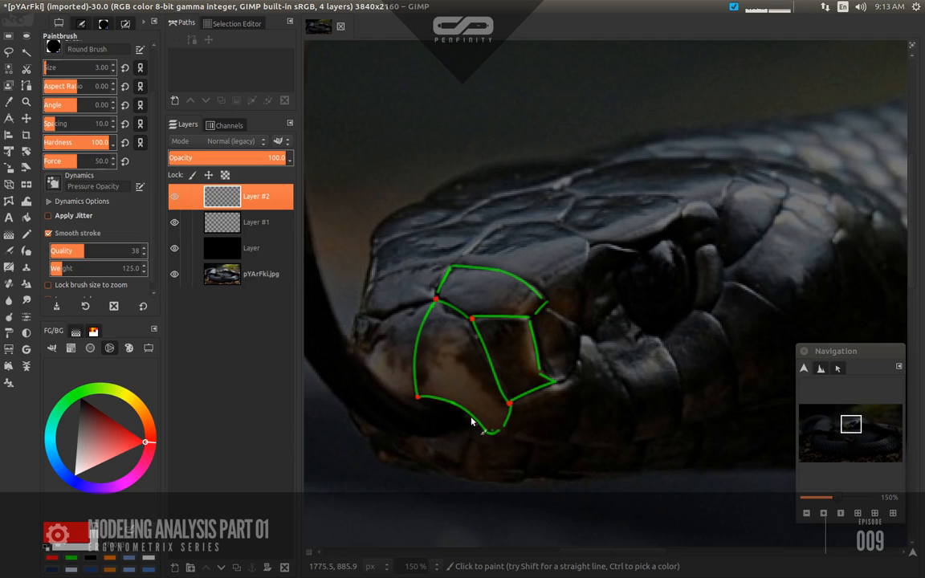
pyautogui.moveTo(462, 433)
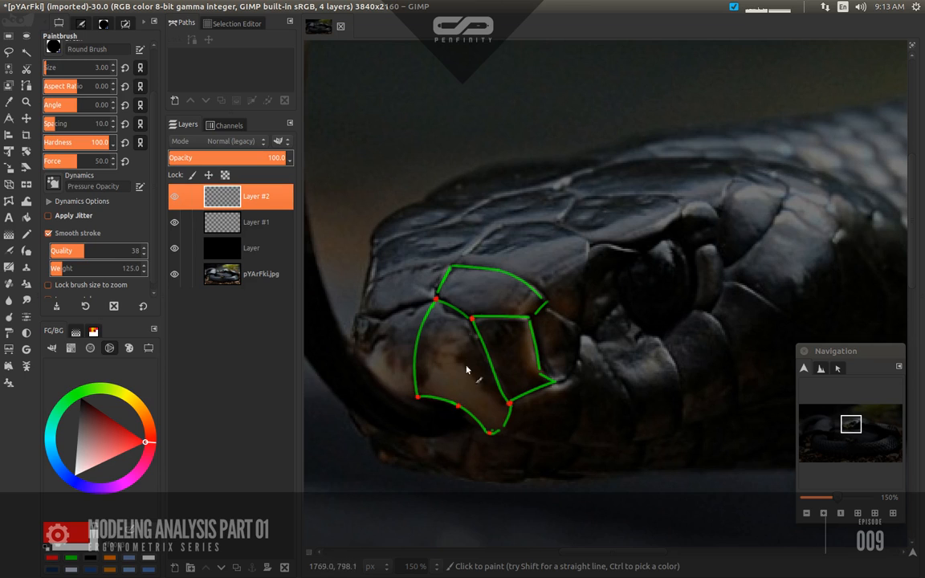
pyautogui.moveTo(504, 270)
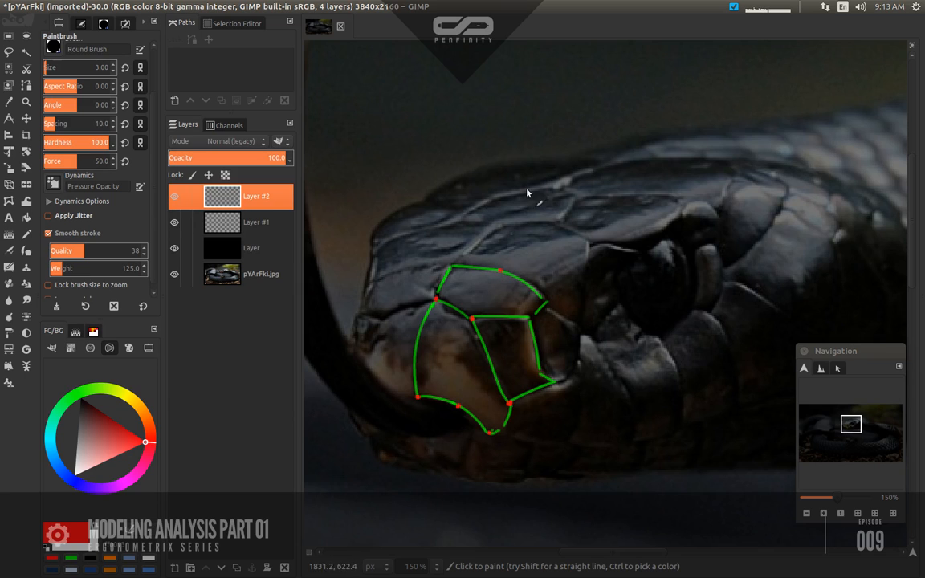
pyautogui.moveTo(530, 321)
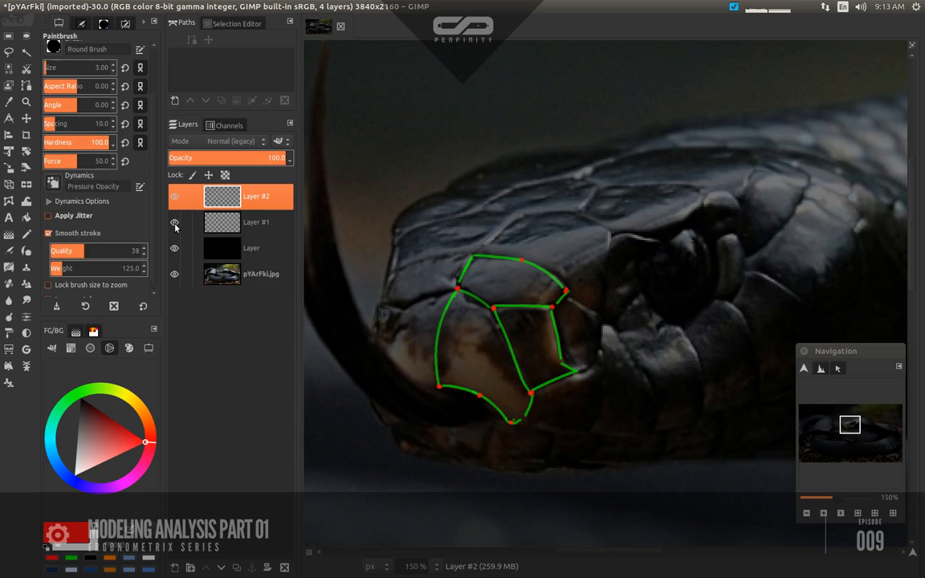
pyautogui.click(173, 222)
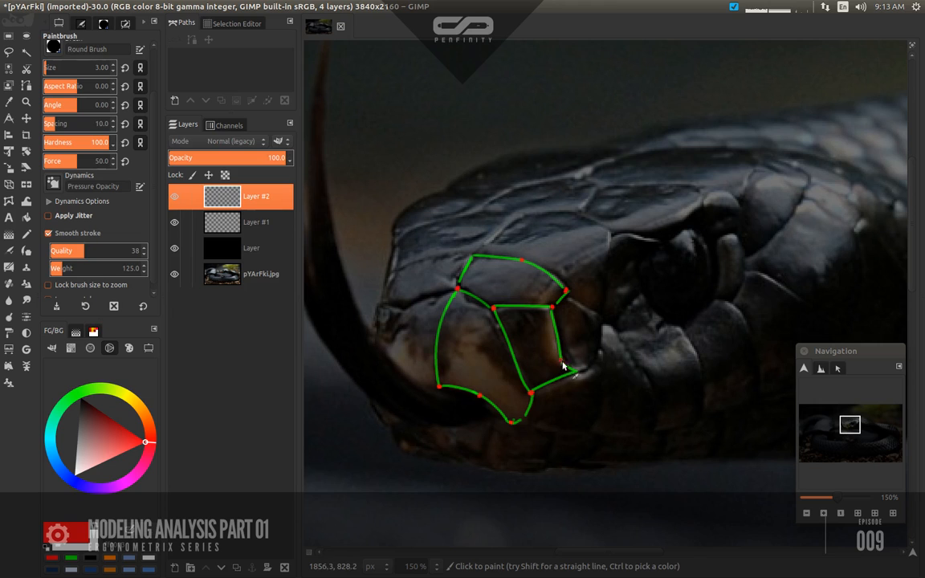
pyautogui.moveTo(578, 374)
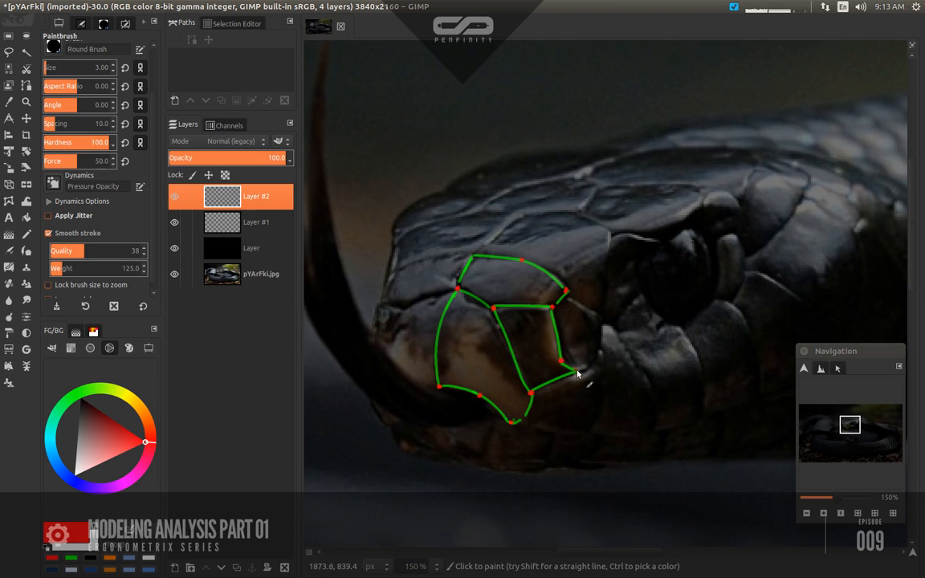
pyautogui.moveTo(570, 384)
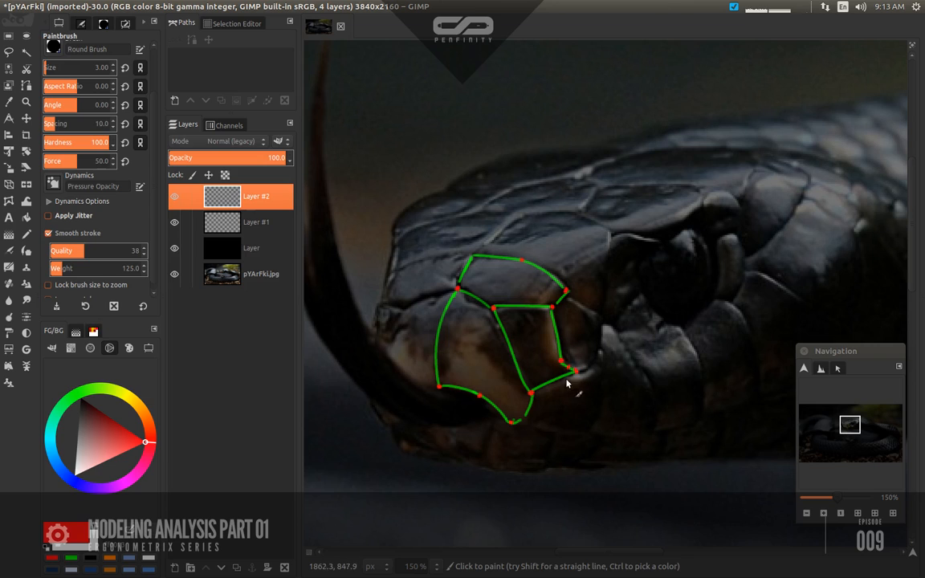
pyautogui.moveTo(500, 319)
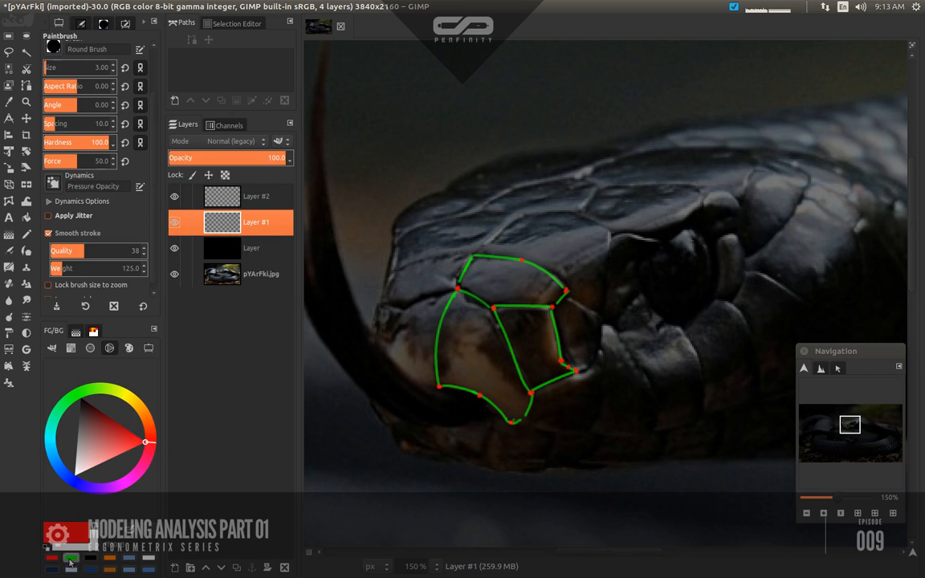
# Return to the loop layer and draw a green line subdividing the outlined head scales
pyautogui.click(174, 222)
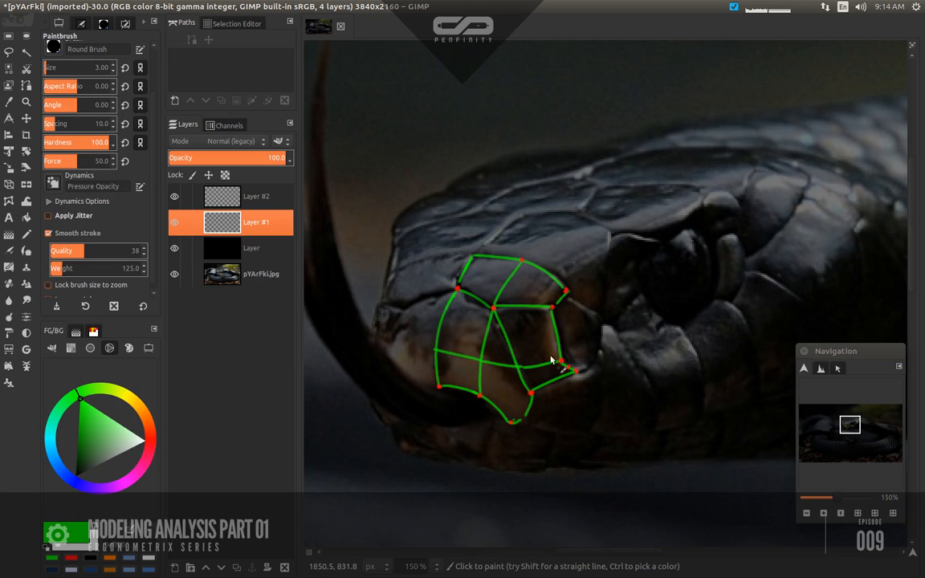
pyautogui.moveTo(513, 384)
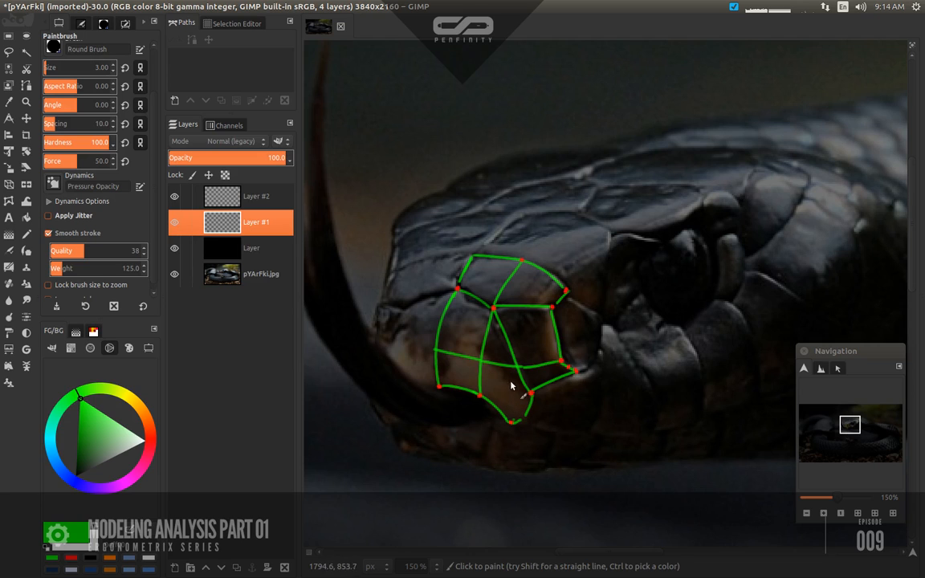
pyautogui.moveTo(501, 373)
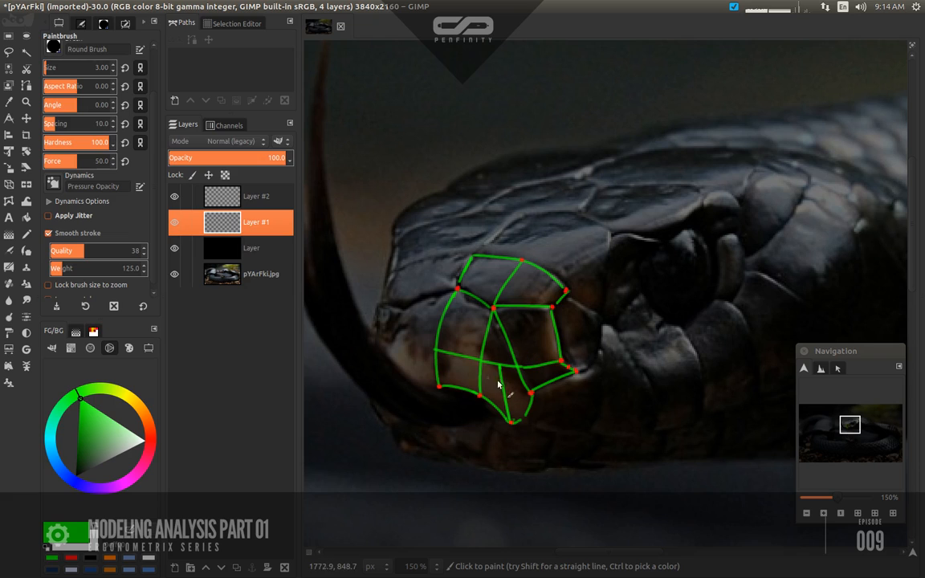
pyautogui.moveTo(442, 373)
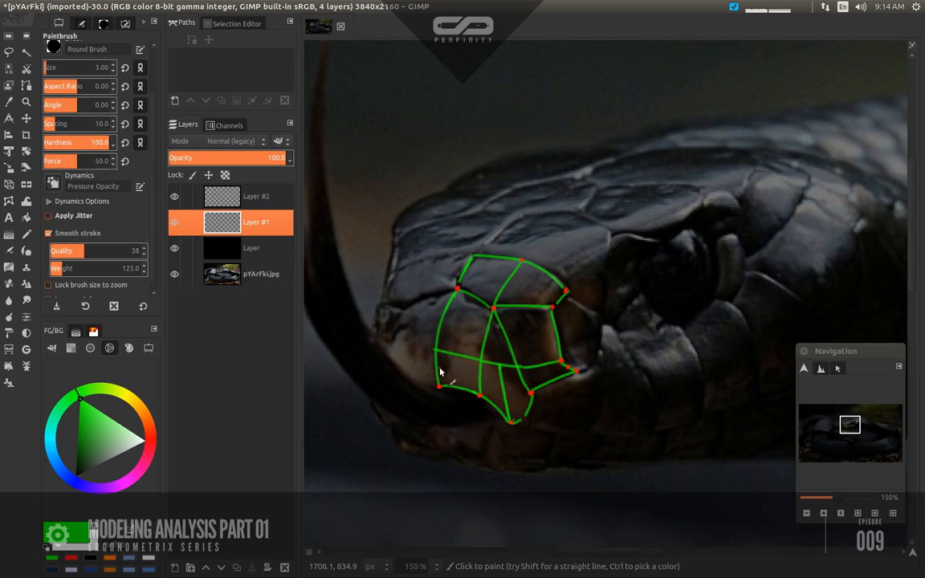
pyautogui.moveTo(440, 373); pyautogui.dragTo(530, 395)
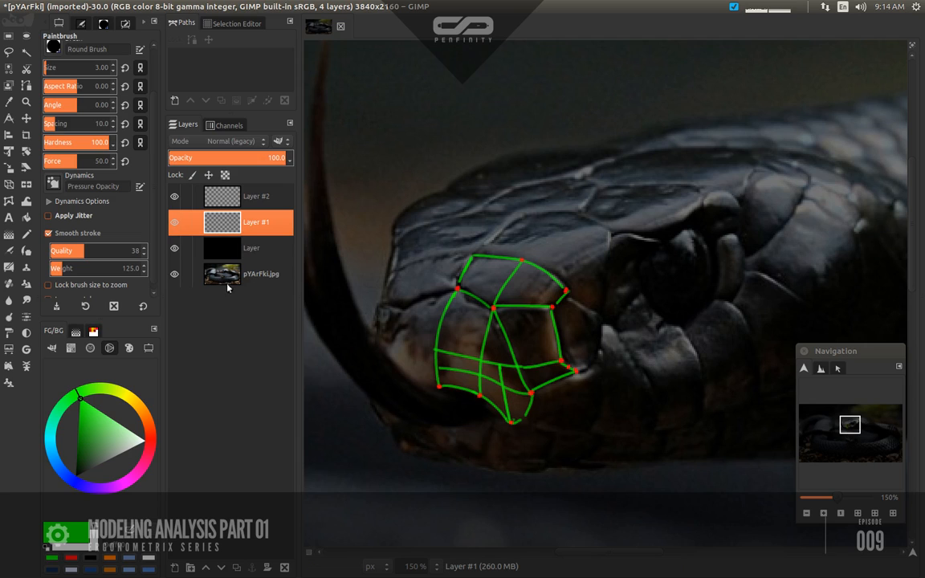
# Make Layer #2, the red vertex-dot layer, the active layer
pyautogui.click(255, 196)
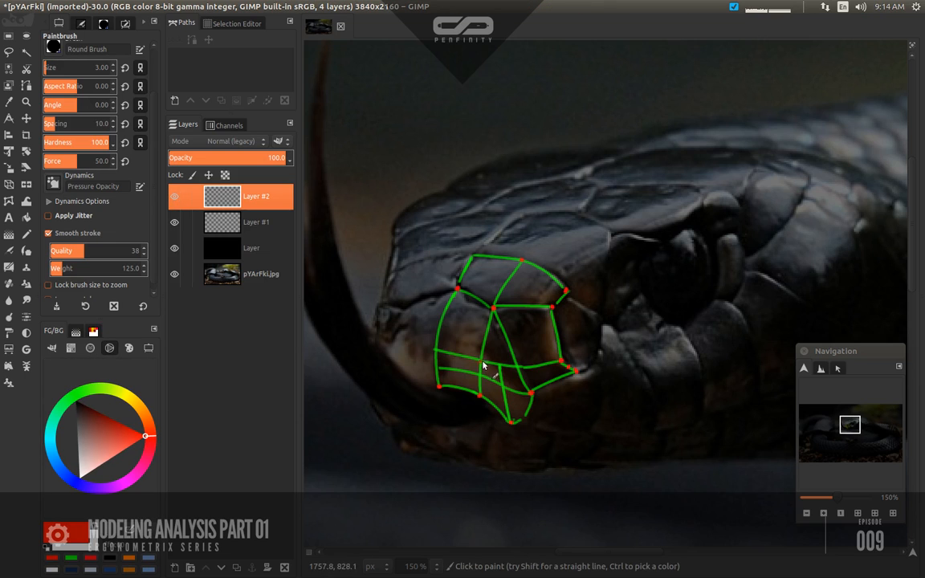
pyautogui.moveTo(440, 355)
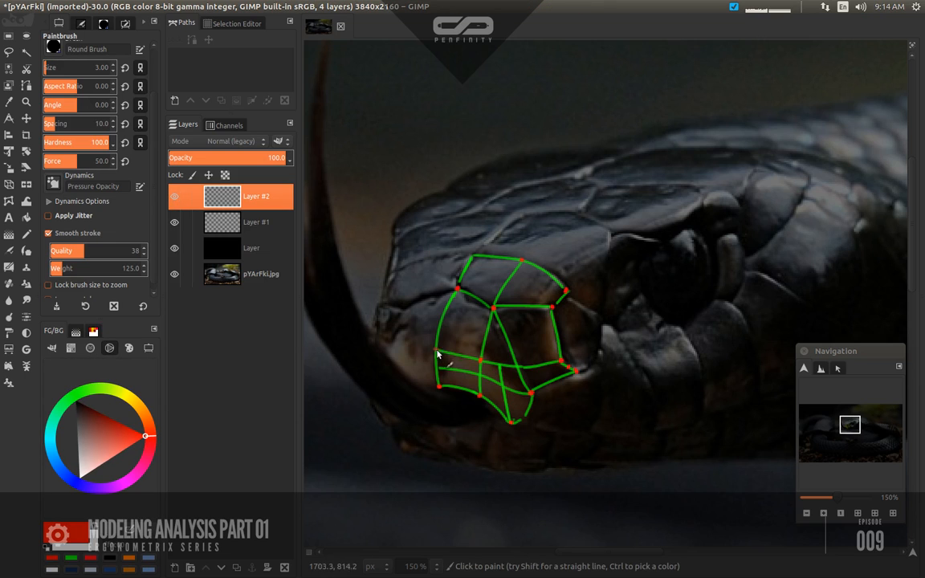
pyautogui.moveTo(440, 373)
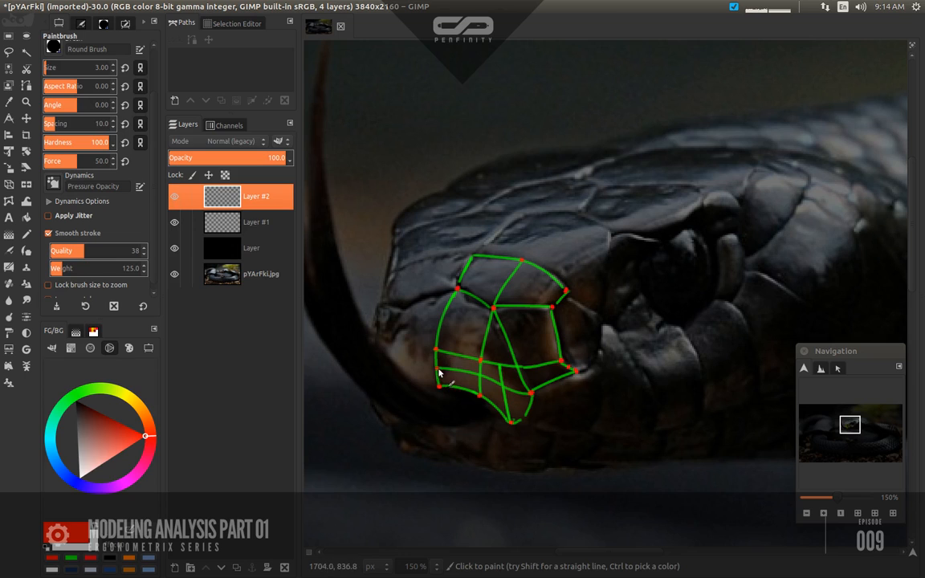
pyautogui.moveTo(504, 392)
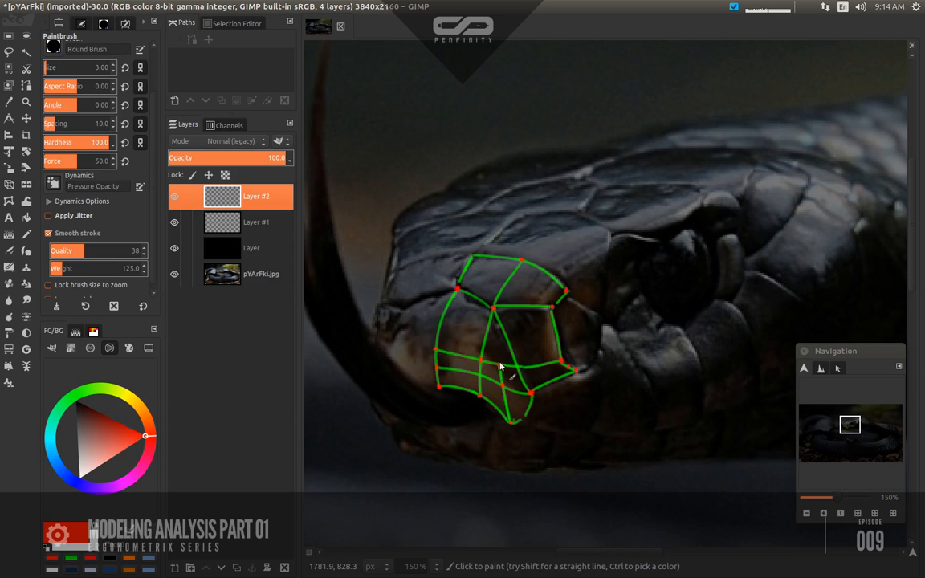
pyautogui.moveTo(539, 392)
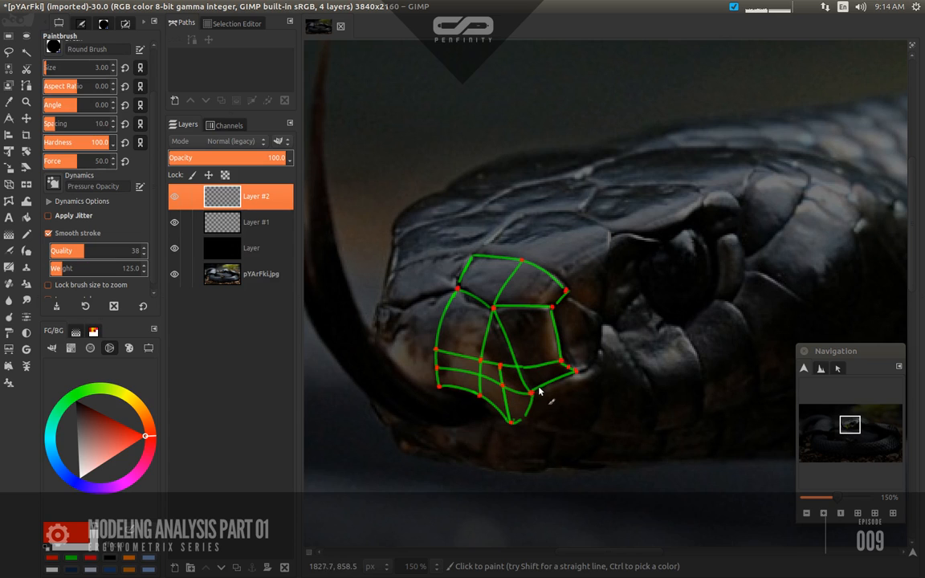
pyautogui.moveTo(539, 392)
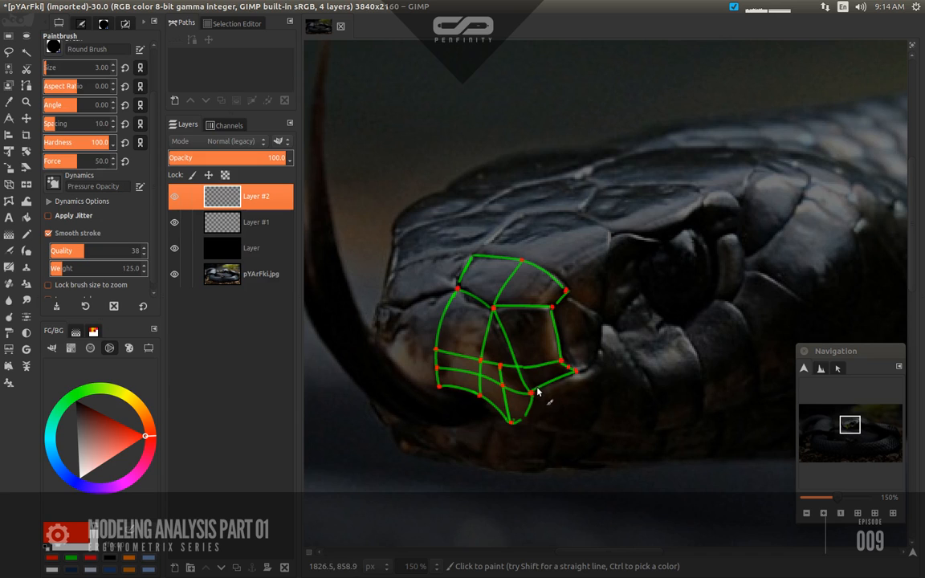
pyautogui.moveTo(552, 365)
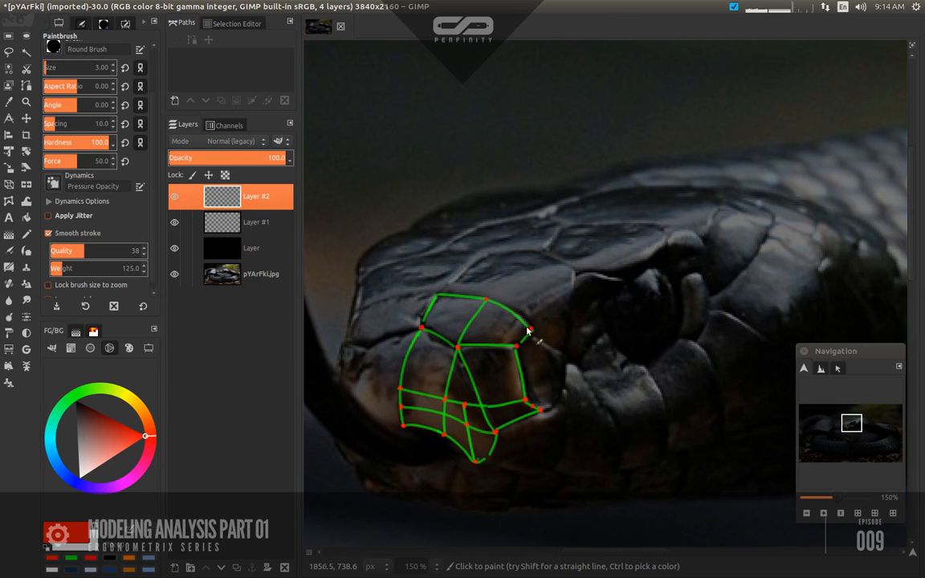
pyautogui.moveTo(465, 328)
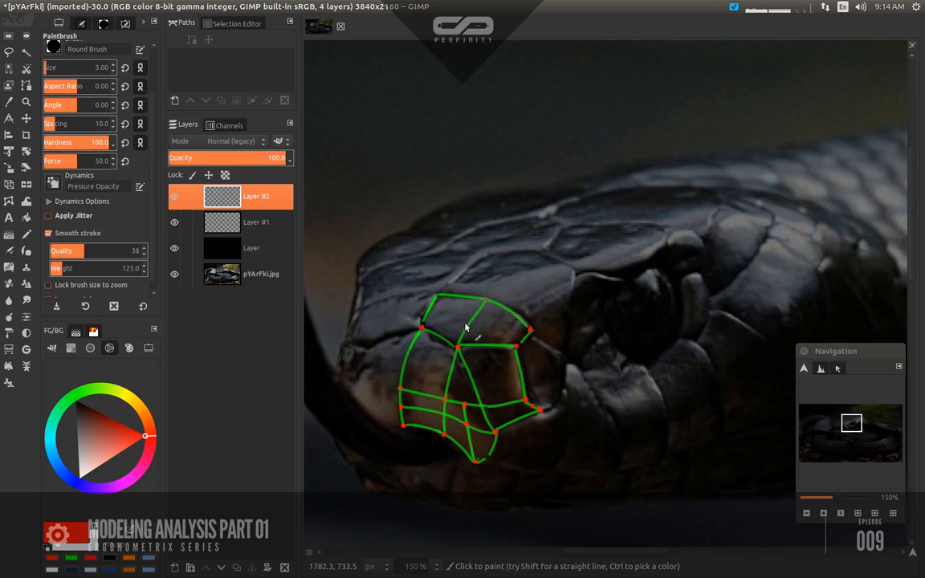
pyautogui.moveTo(472, 332)
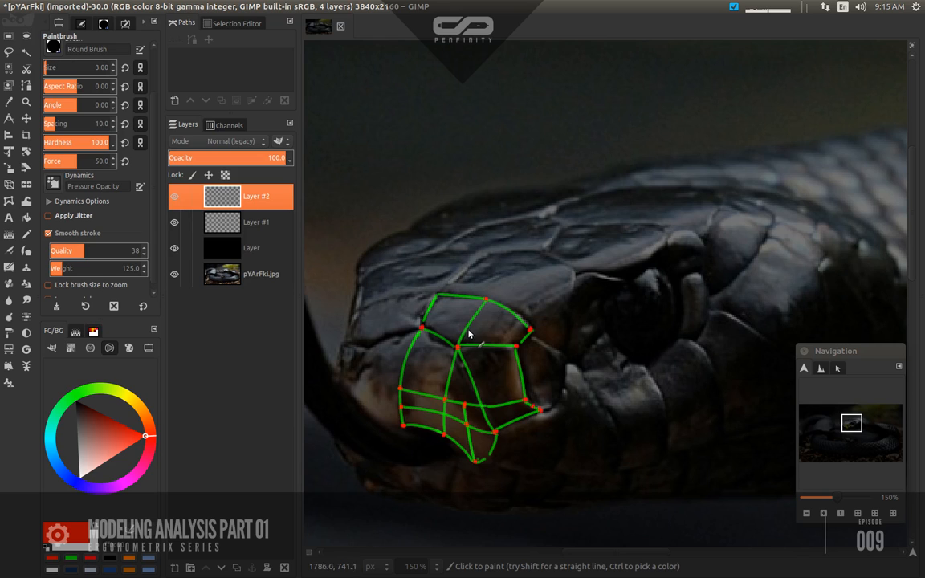
pyautogui.moveTo(469, 334)
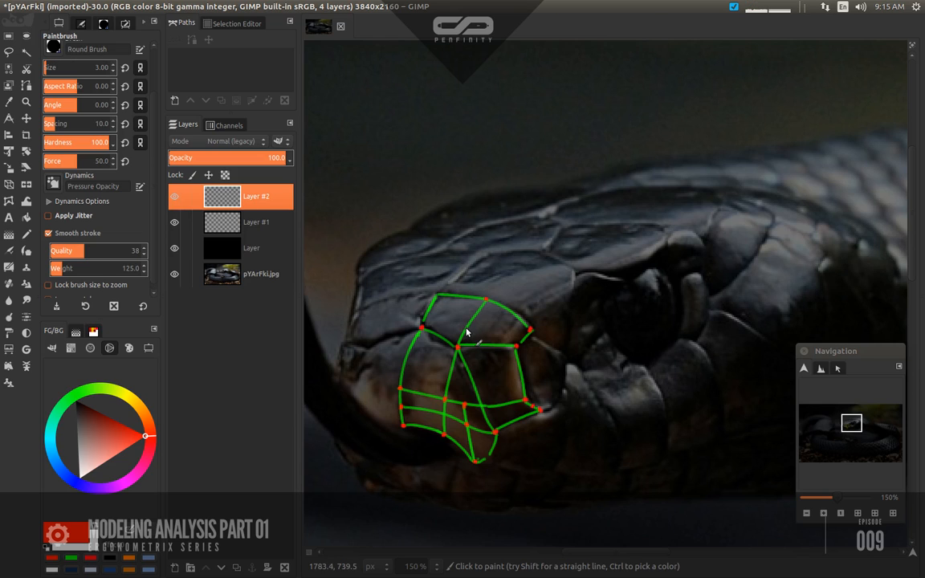
pyautogui.moveTo(417, 344)
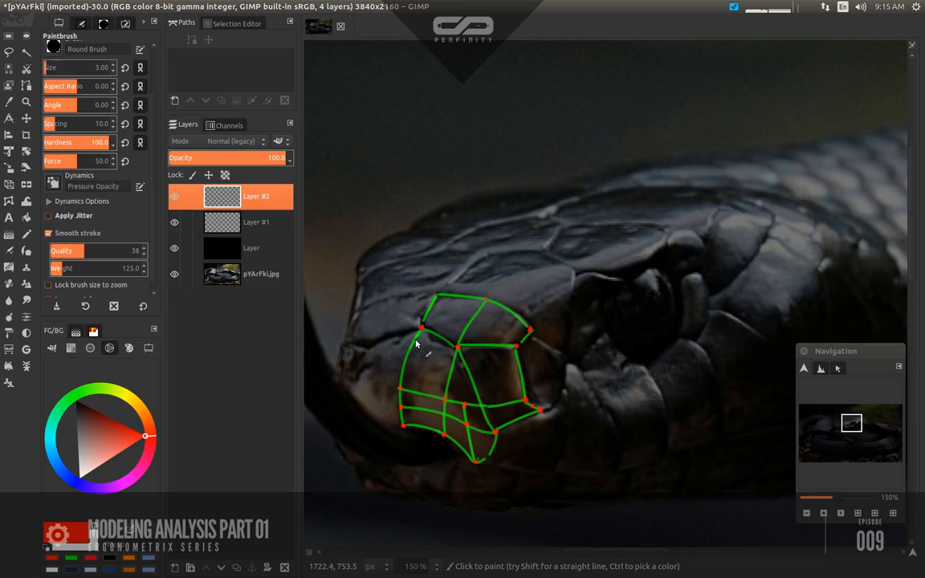
pyautogui.moveTo(420, 364)
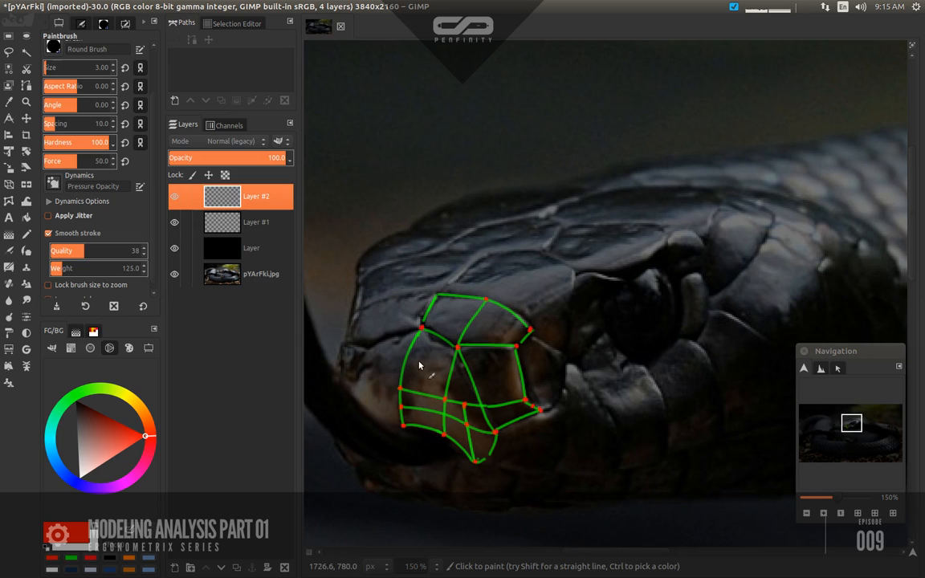
pyautogui.moveTo(456, 367)
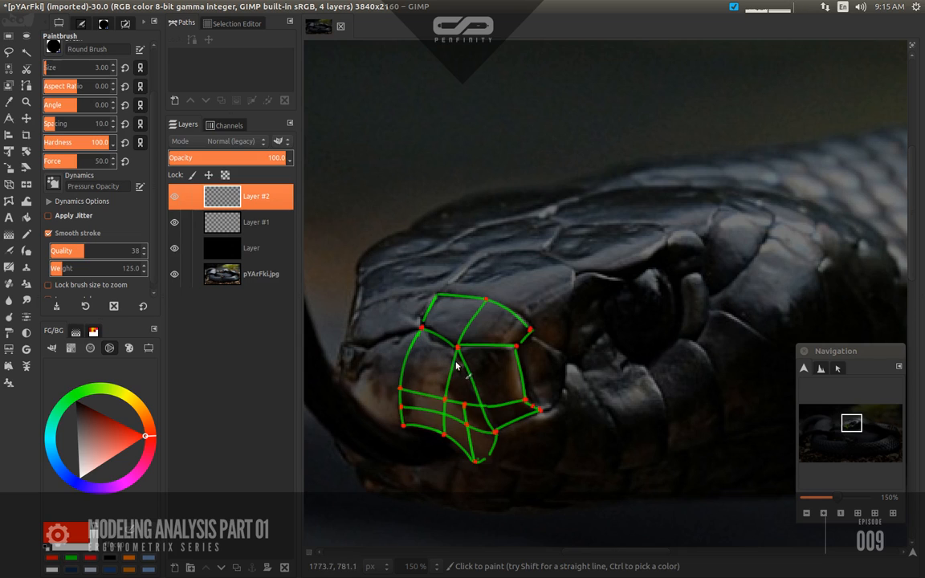
pyautogui.moveTo(436, 363)
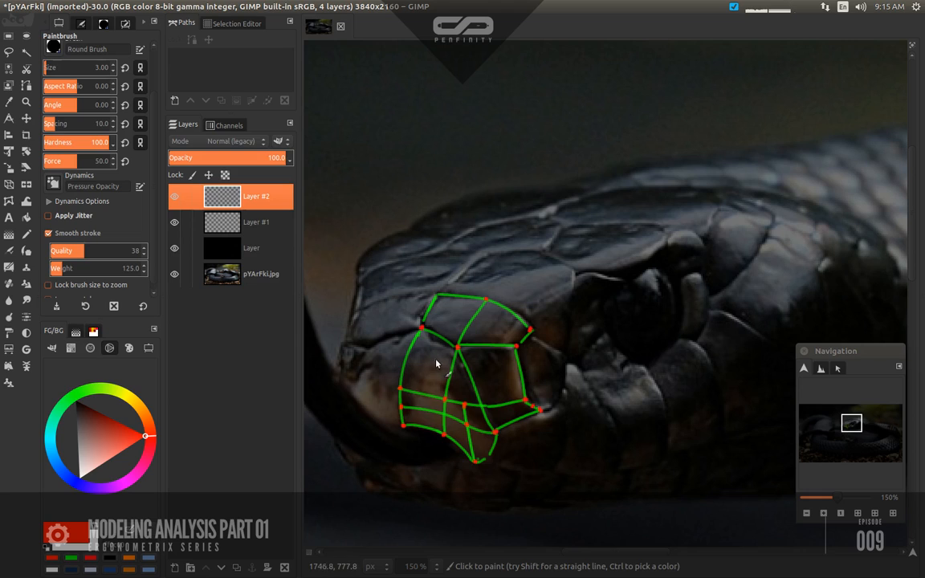
pyautogui.moveTo(450, 368)
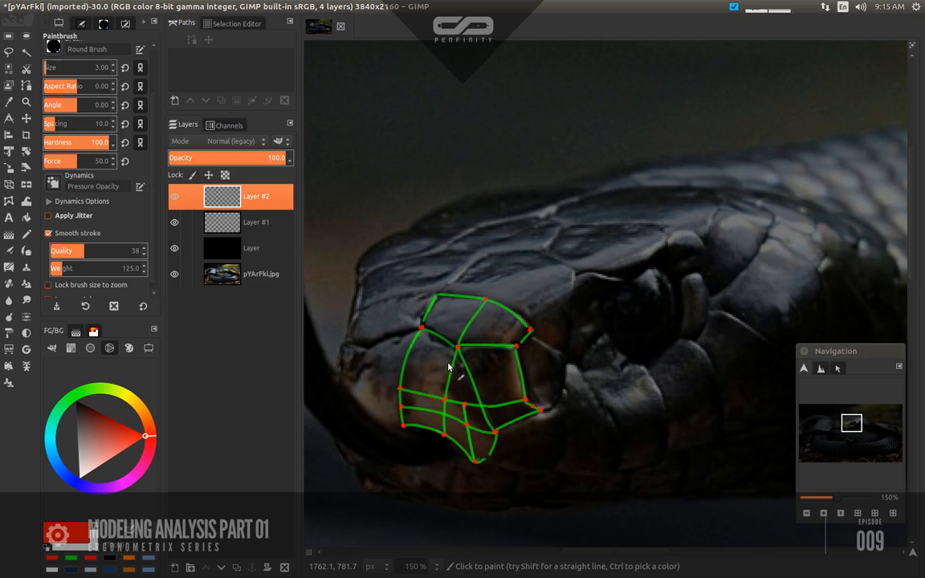
pyautogui.moveTo(517, 347)
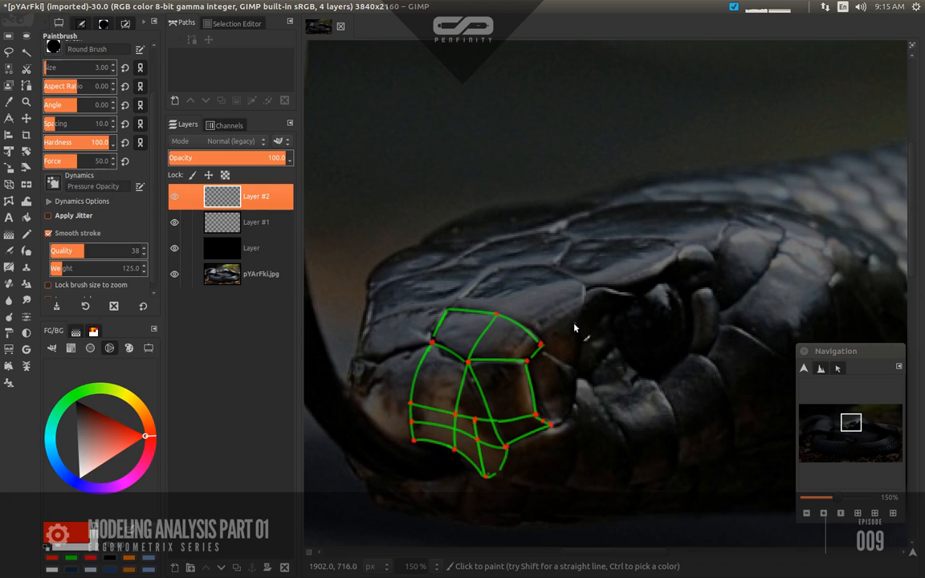
pyautogui.moveTo(502, 337)
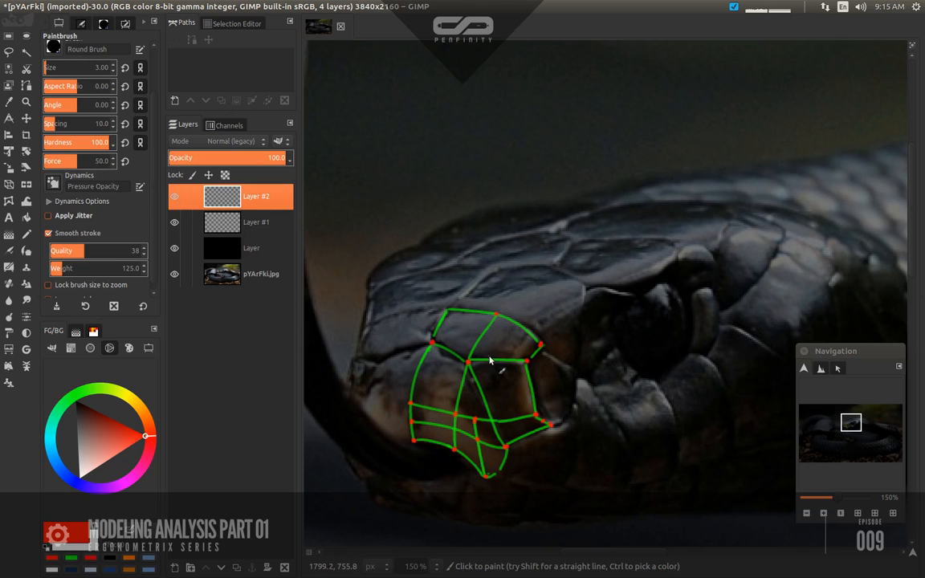
pyautogui.moveTo(459, 363)
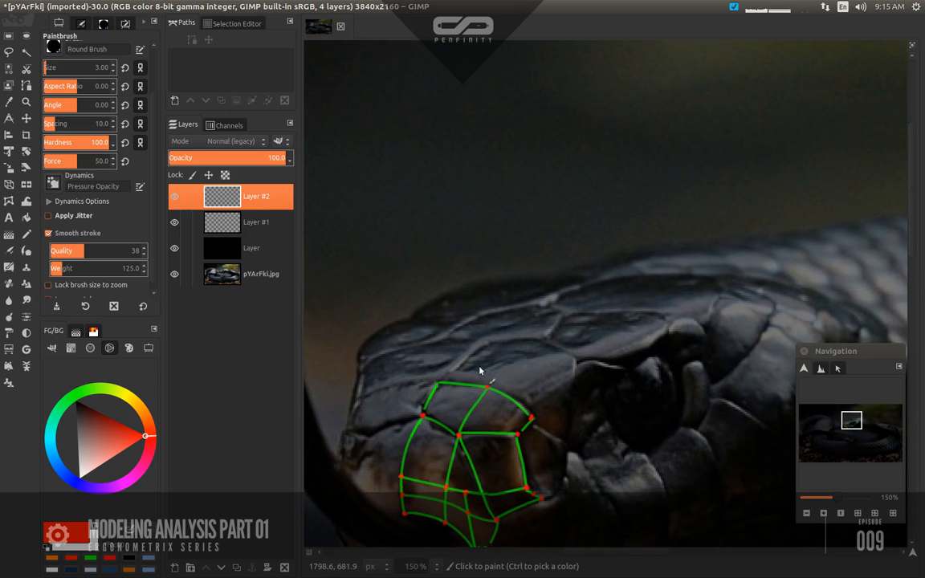
# Paint a green edge line over the upper head on Layer #1, then reactivate the dot layer
pyautogui.click(255, 222)
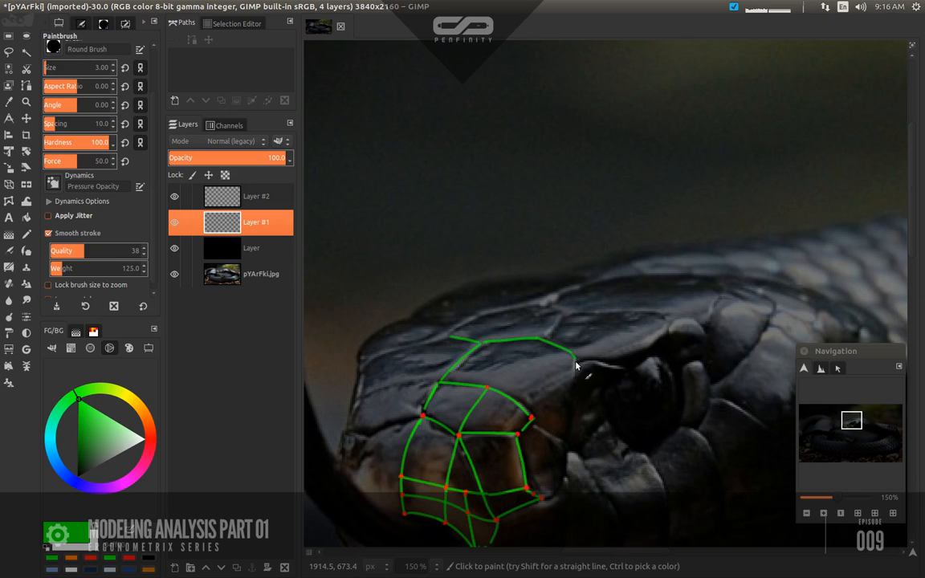
pyautogui.moveTo(565, 353); pyautogui.dragTo(565, 420)
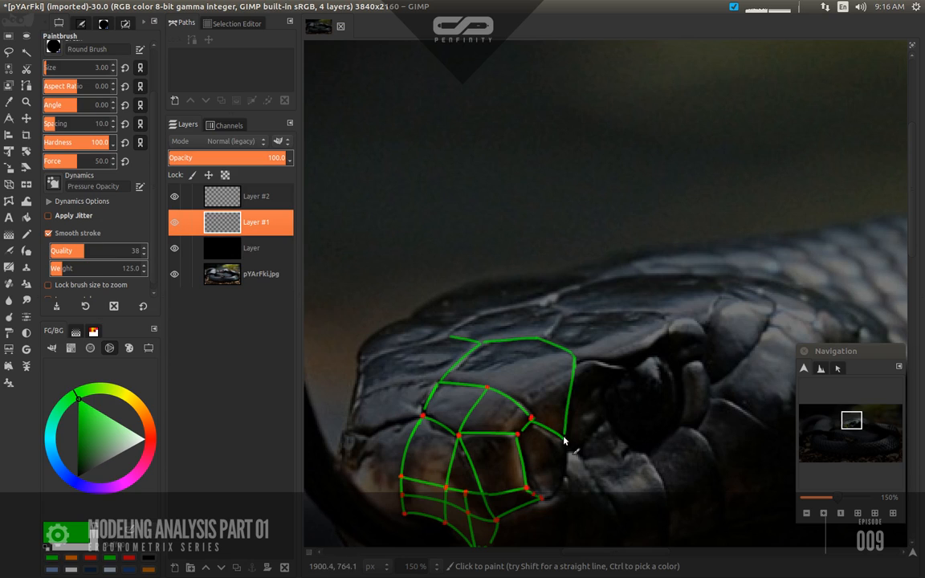
pyautogui.moveTo(566, 414)
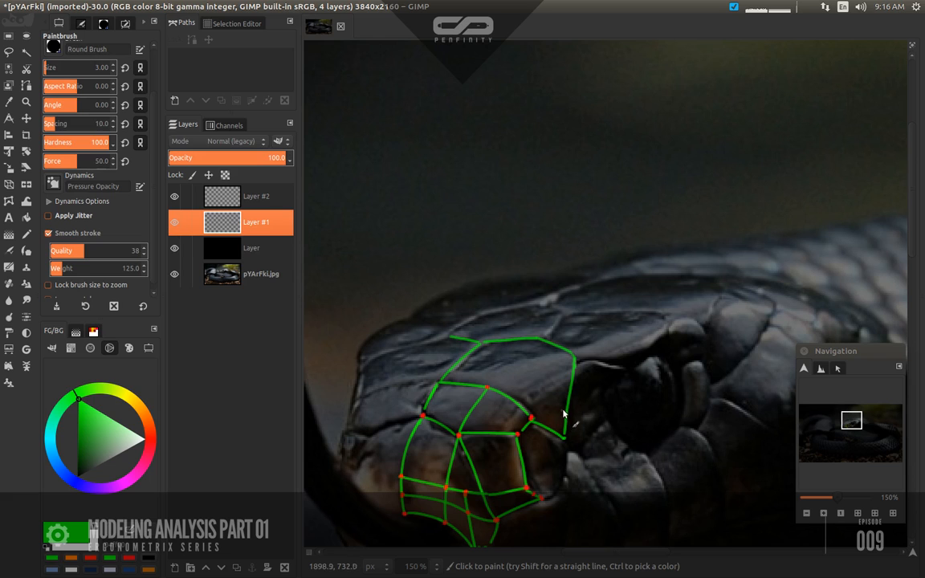
pyautogui.moveTo(539, 358)
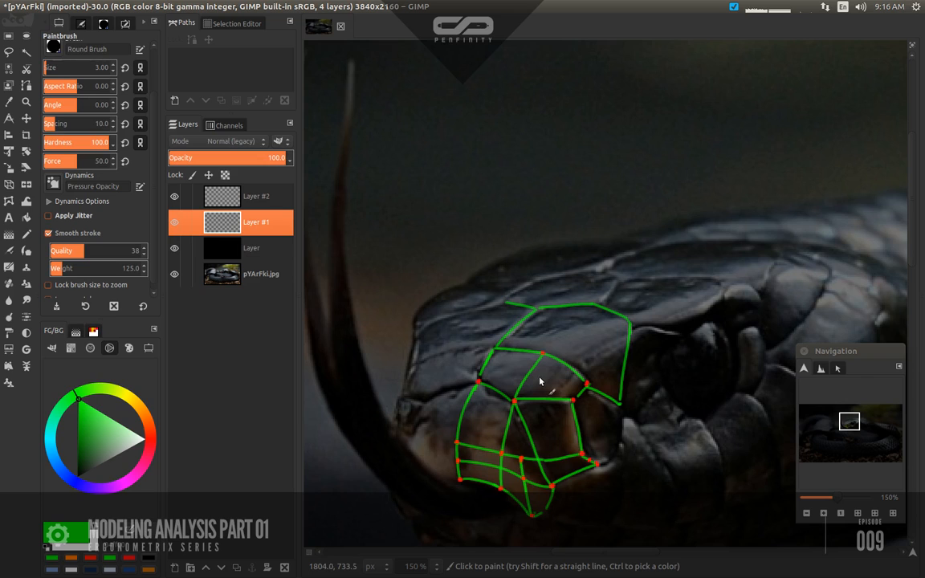
pyautogui.moveTo(538, 376)
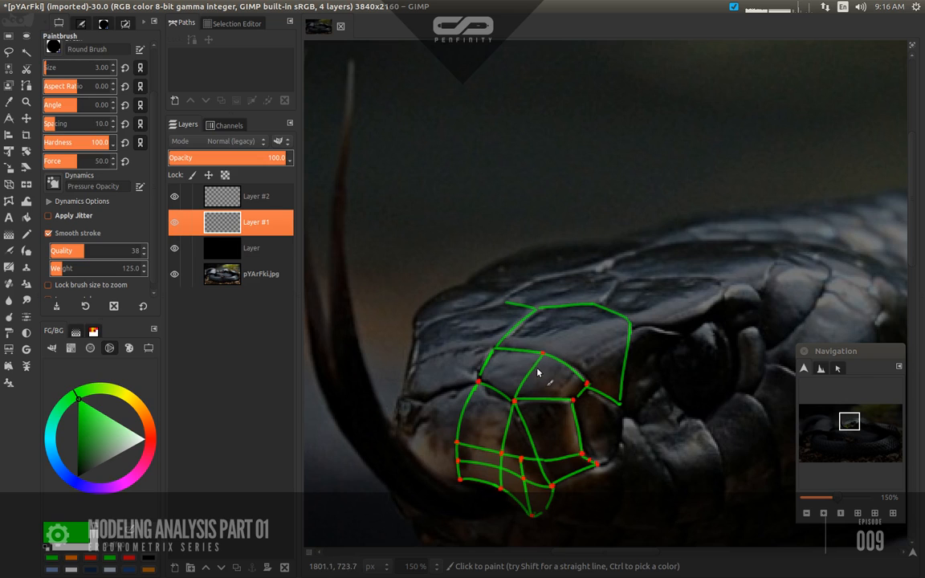
pyautogui.click(255, 196)
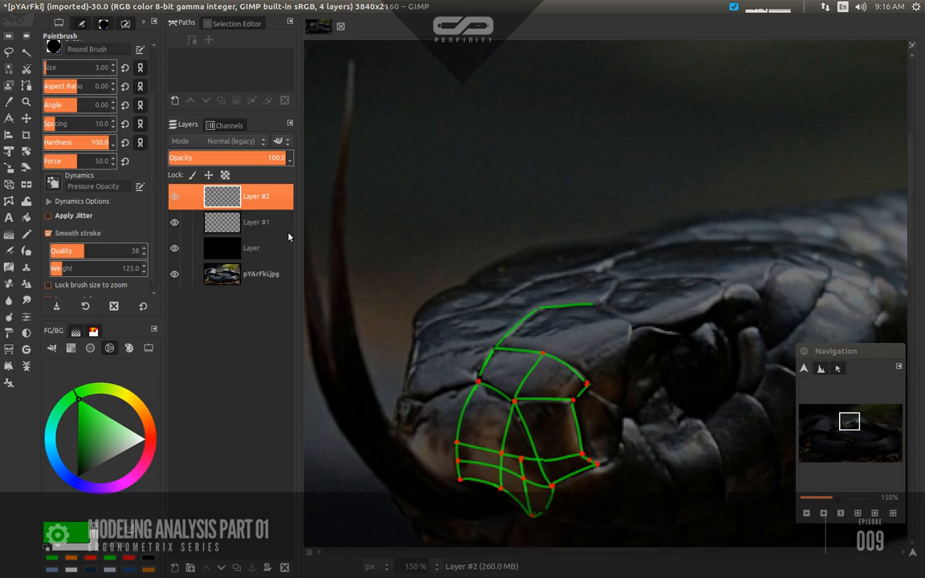
# Add green edge lines on the right side of the head, returning to the dot layer after
pyautogui.click(256, 222)
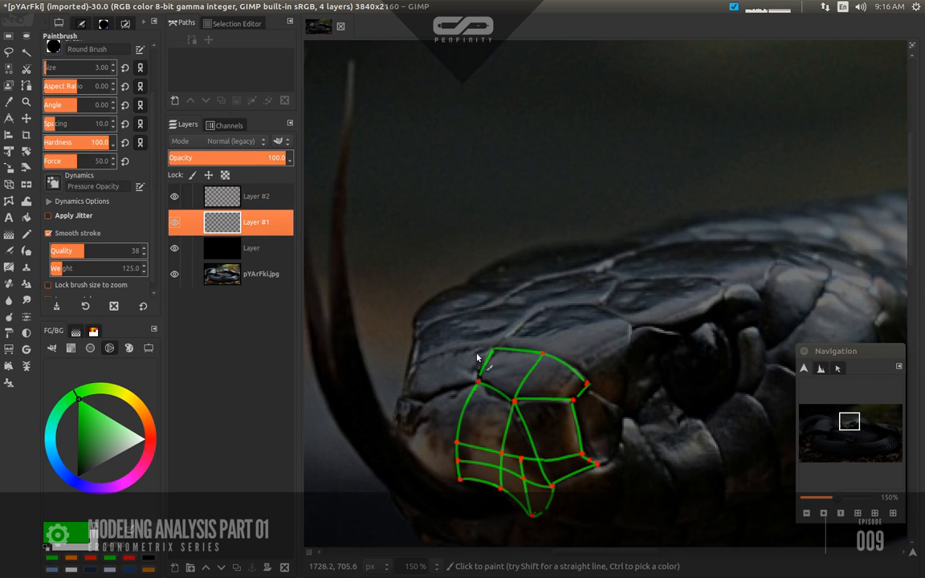
pyautogui.moveTo(523, 337)
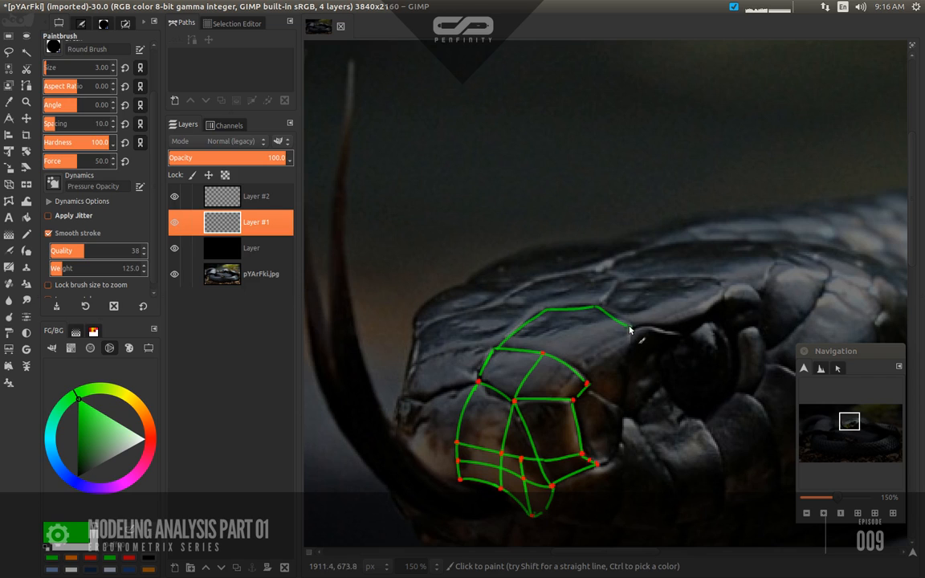
pyautogui.moveTo(623, 329); pyautogui.dragTo(623, 402)
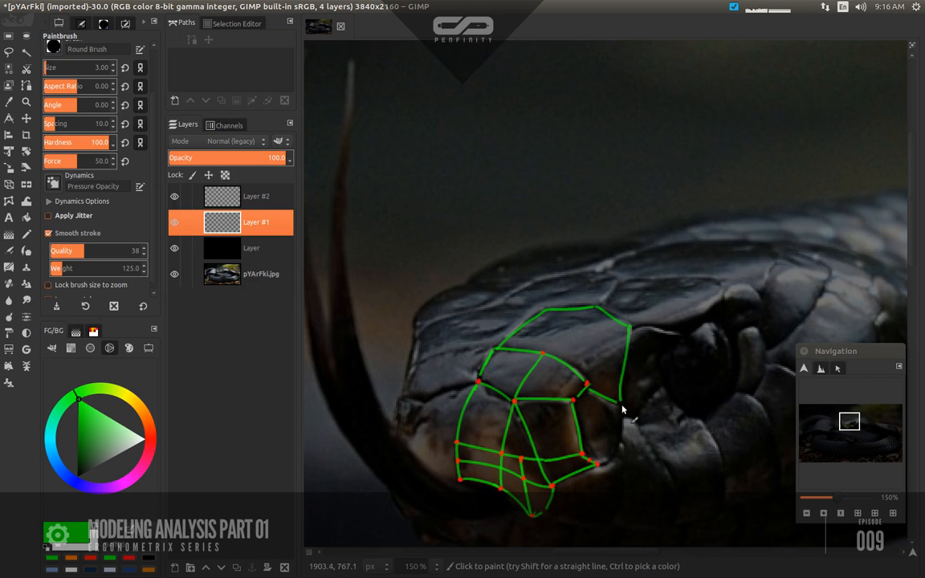
pyautogui.moveTo(633, 332)
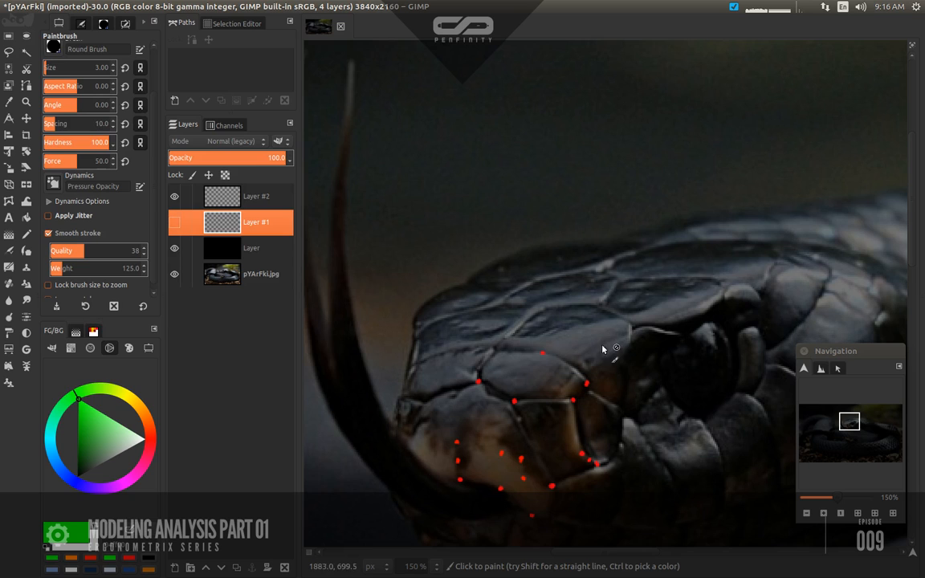
pyautogui.moveTo(427, 289)
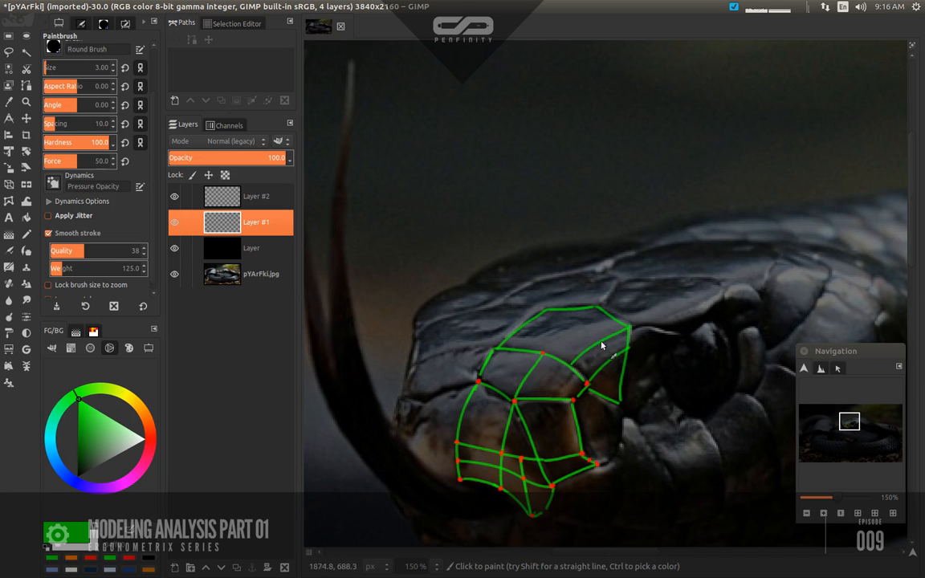
pyautogui.moveTo(597, 344)
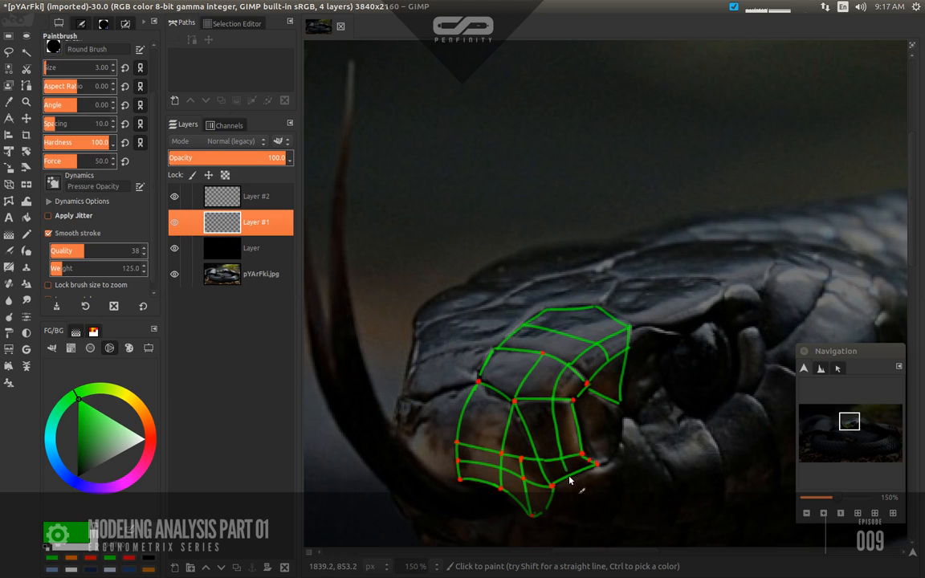
pyautogui.click(255, 196)
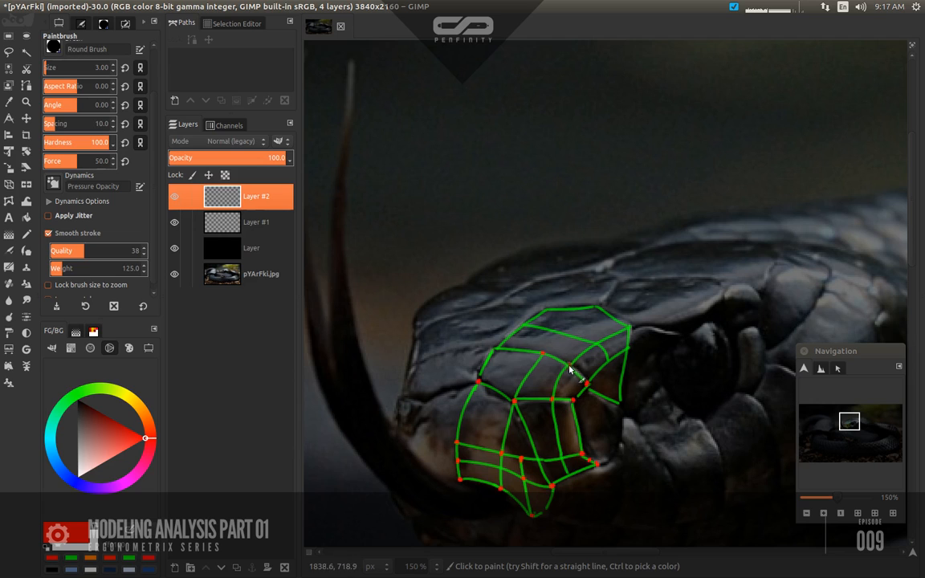
pyautogui.moveTo(598, 347)
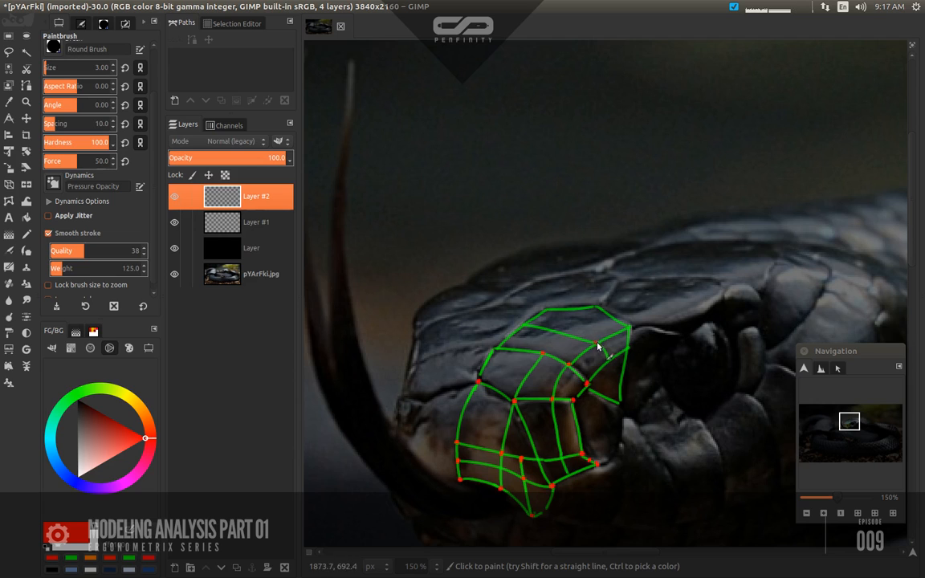
pyautogui.moveTo(630, 331)
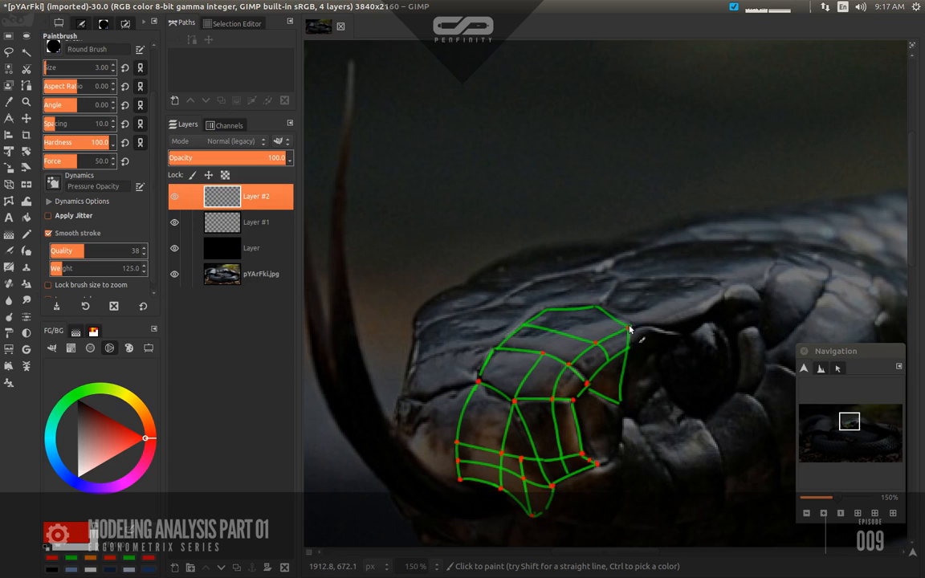
pyautogui.moveTo(629, 354)
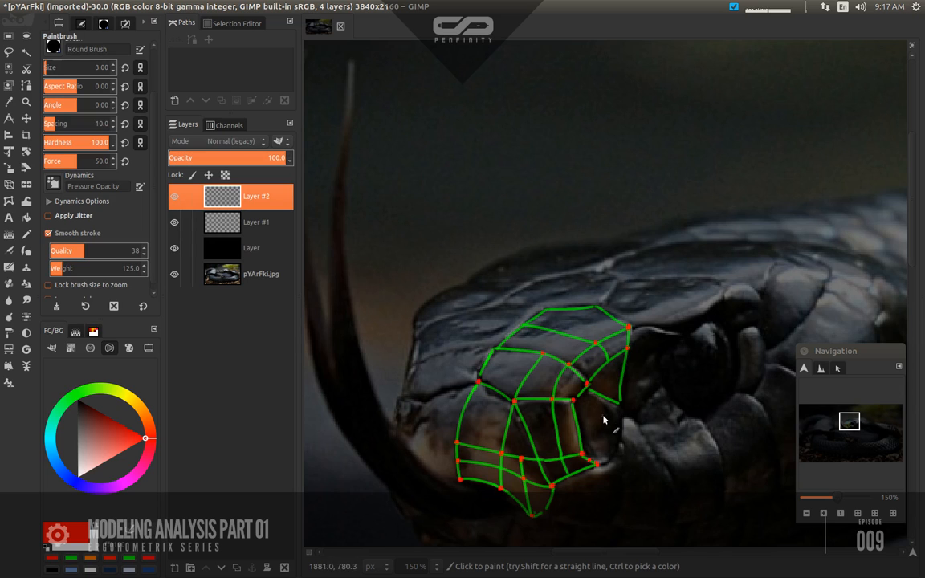
pyautogui.moveTo(581, 443)
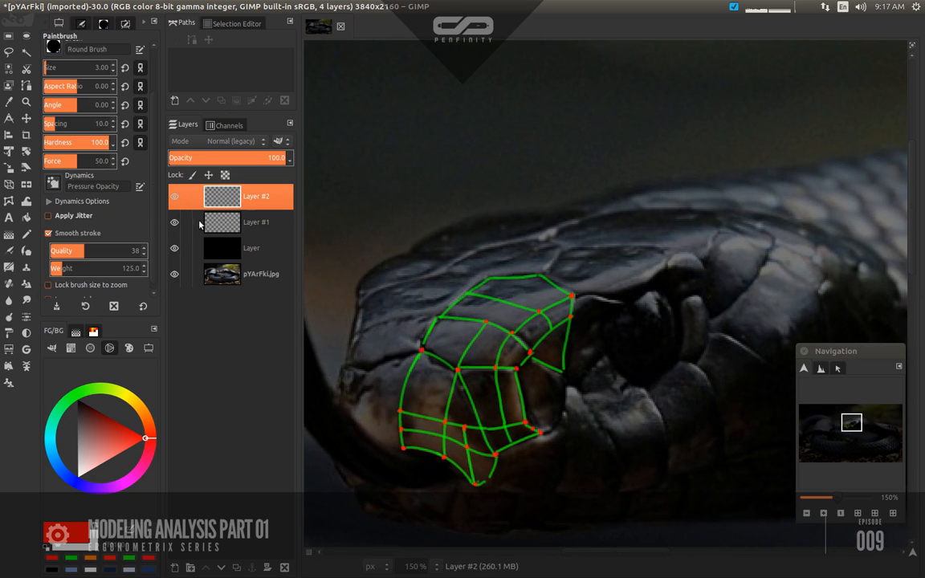
pyautogui.click(255, 221)
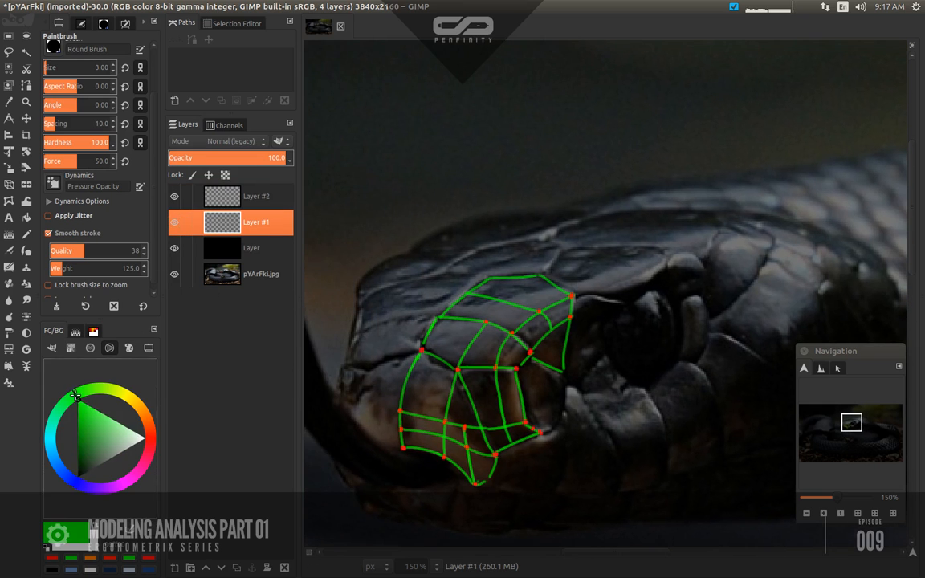
pyautogui.moveTo(565, 377)
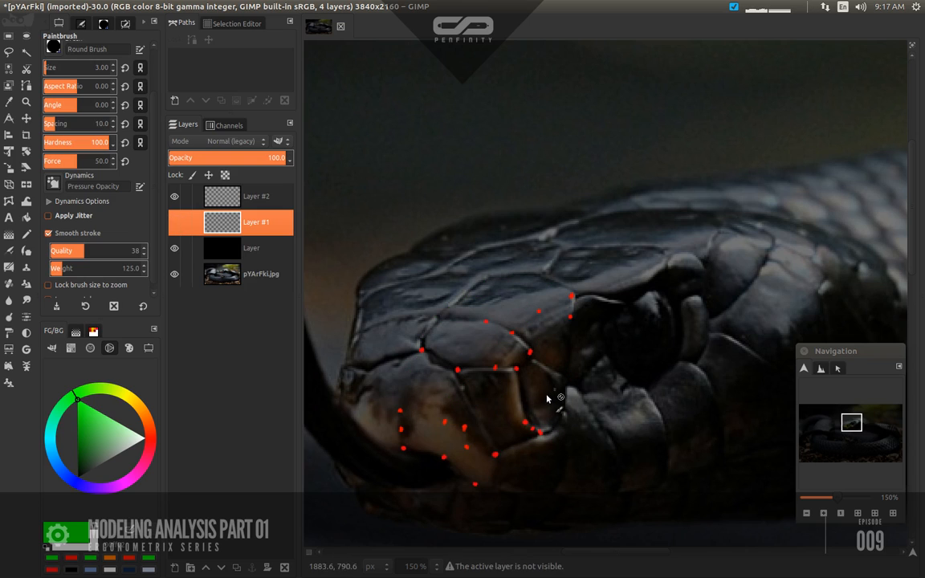
pyautogui.click(174, 222)
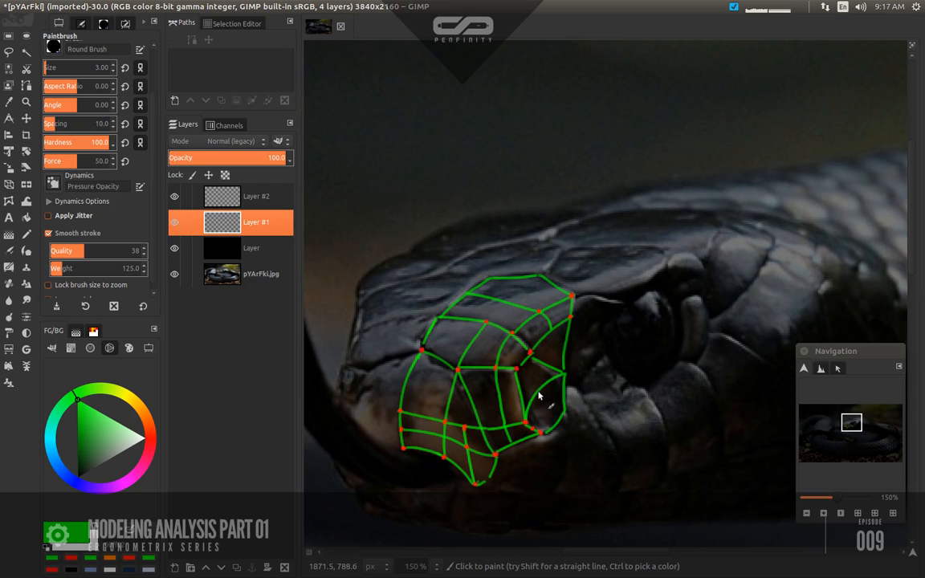
pyautogui.click(256, 196)
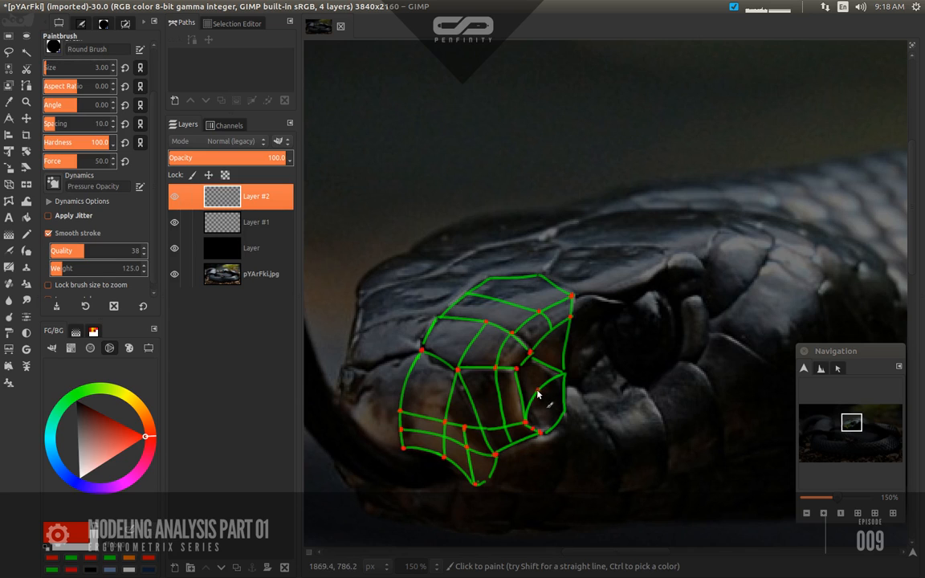
pyautogui.moveTo(546, 395)
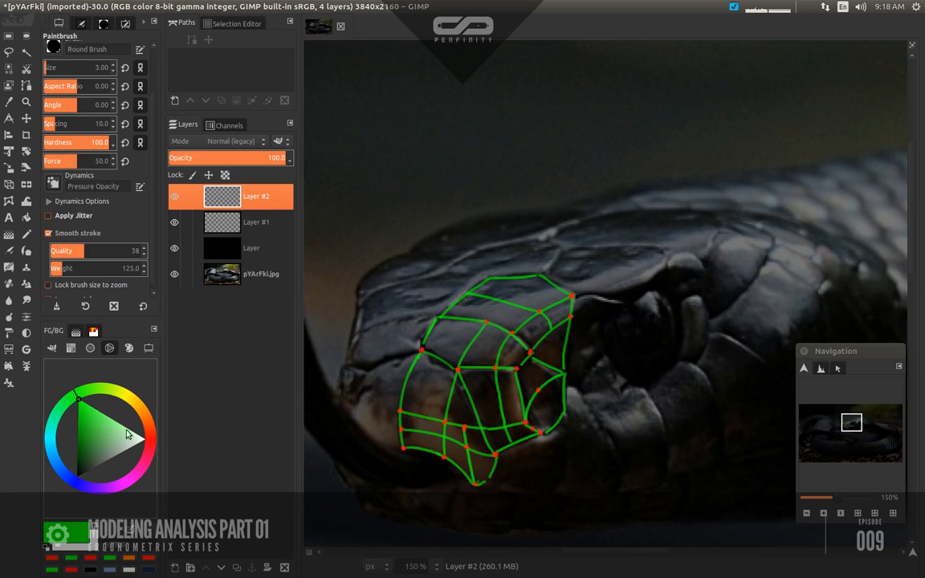
# Switch briefly to the other layer while refining loops and vertex dots on the head
pyautogui.click(255, 221)
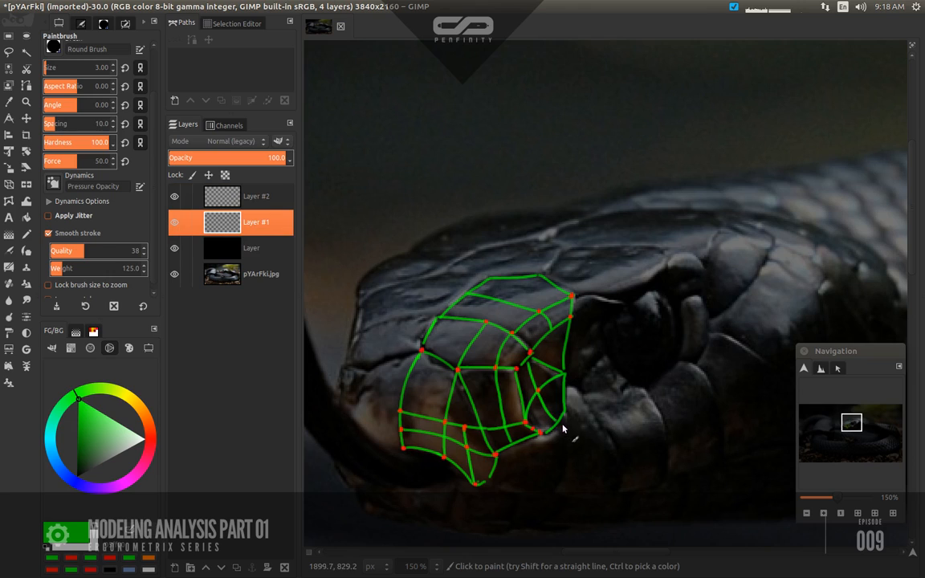
pyautogui.moveTo(511, 358)
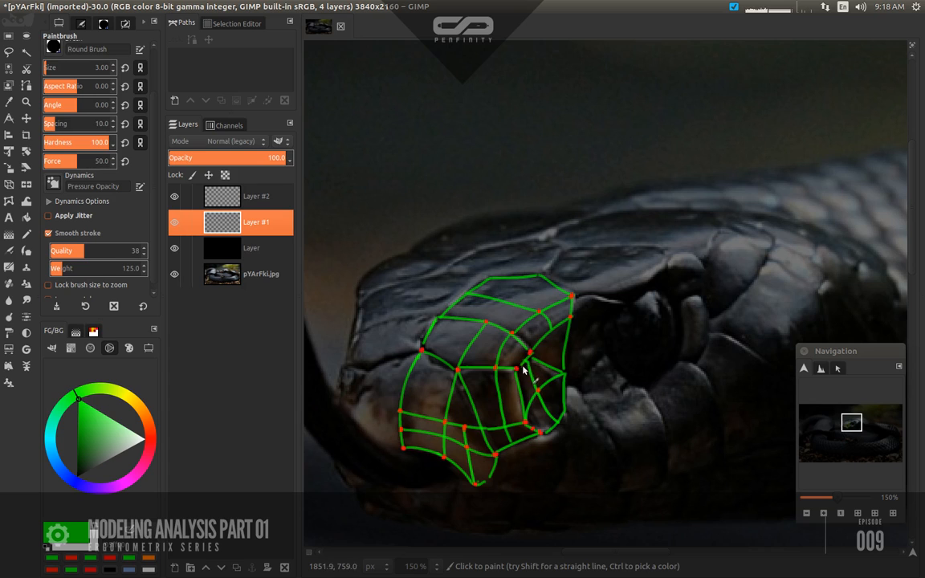
pyautogui.moveTo(450, 336)
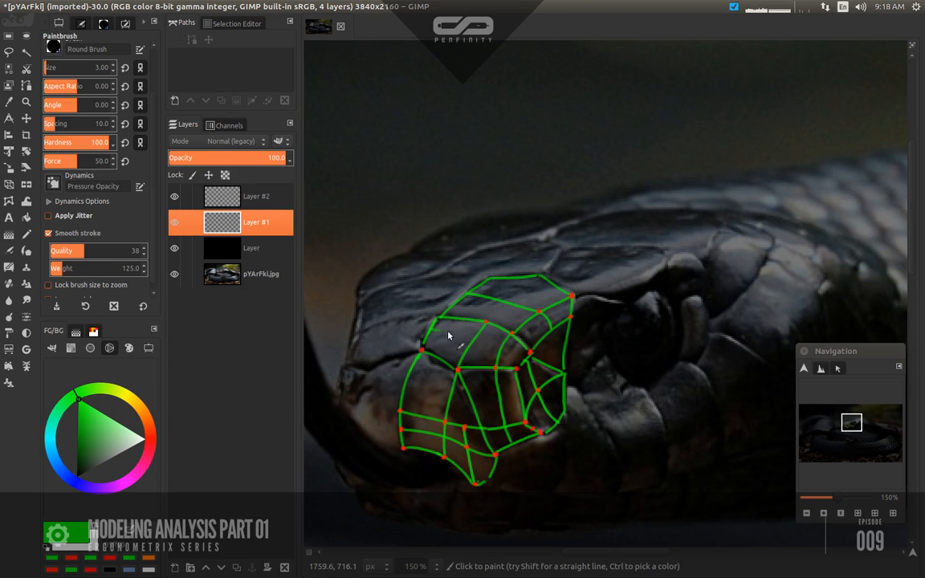
pyautogui.moveTo(476, 342)
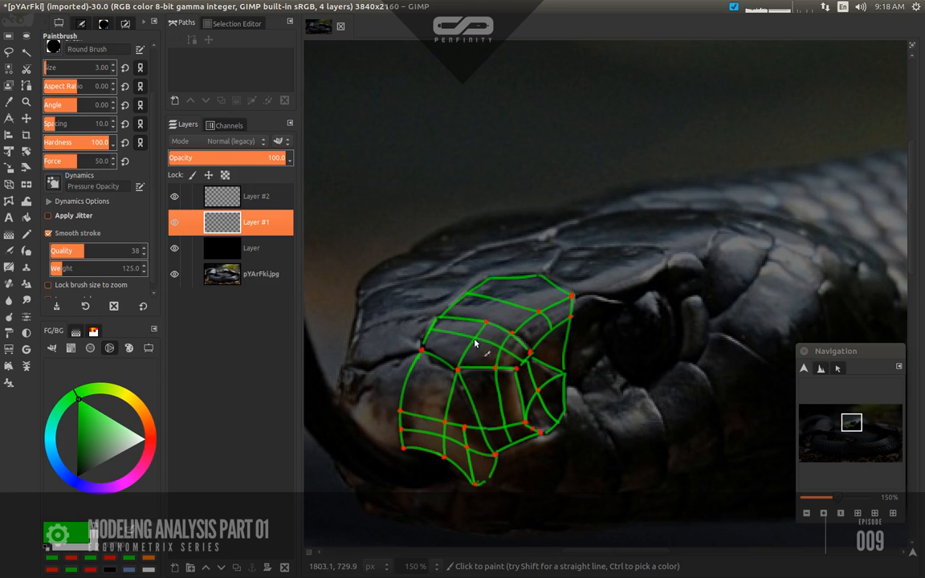
pyautogui.moveTo(468, 370)
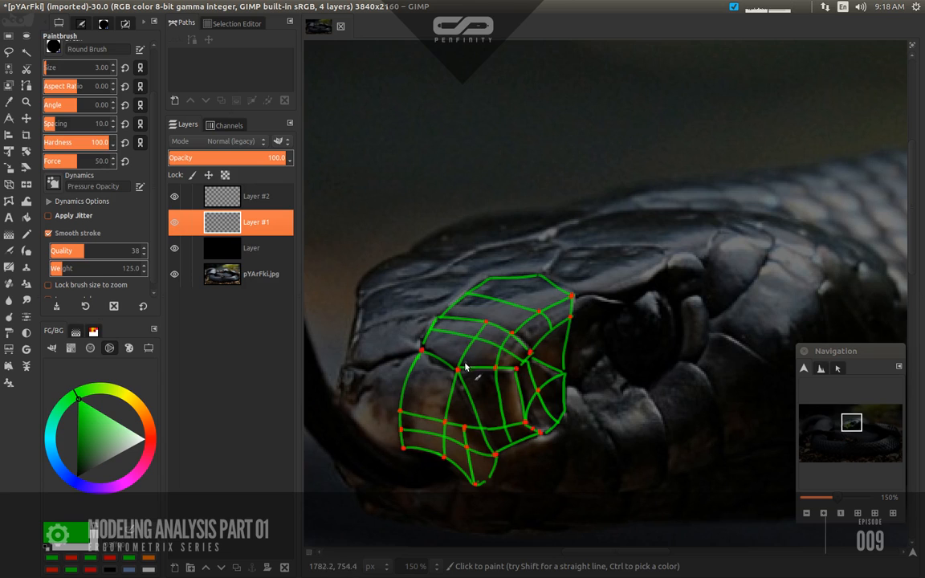
pyautogui.moveTo(476, 347)
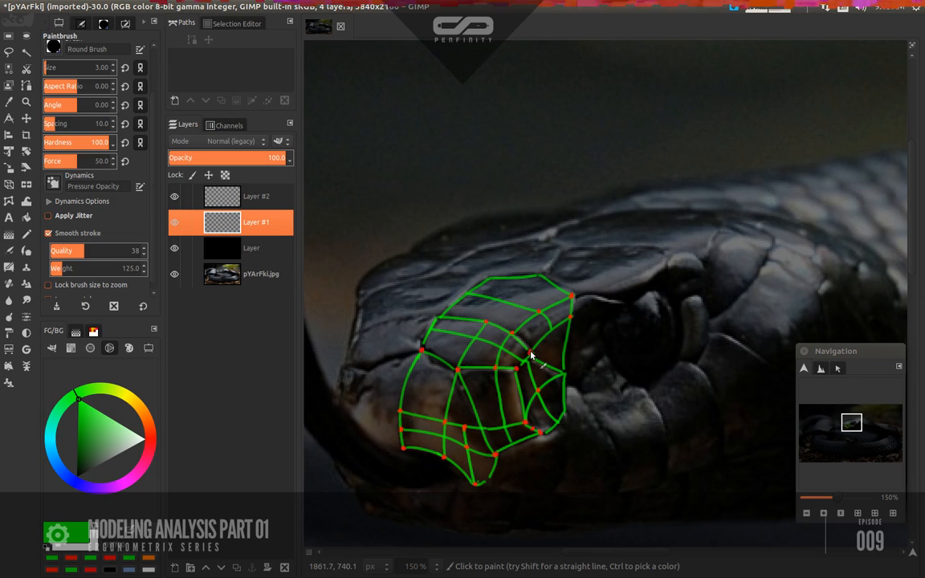
pyautogui.moveTo(495, 314)
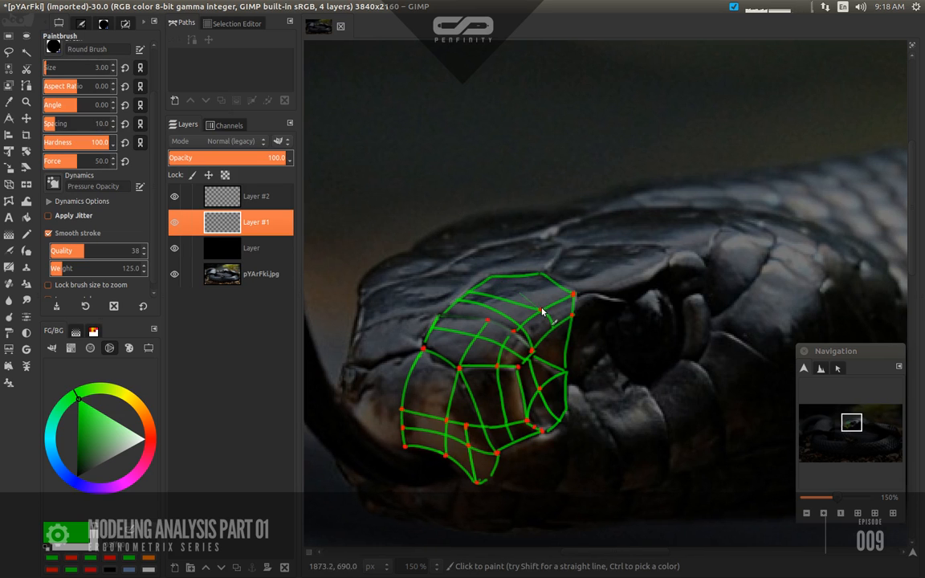
pyautogui.moveTo(520, 311)
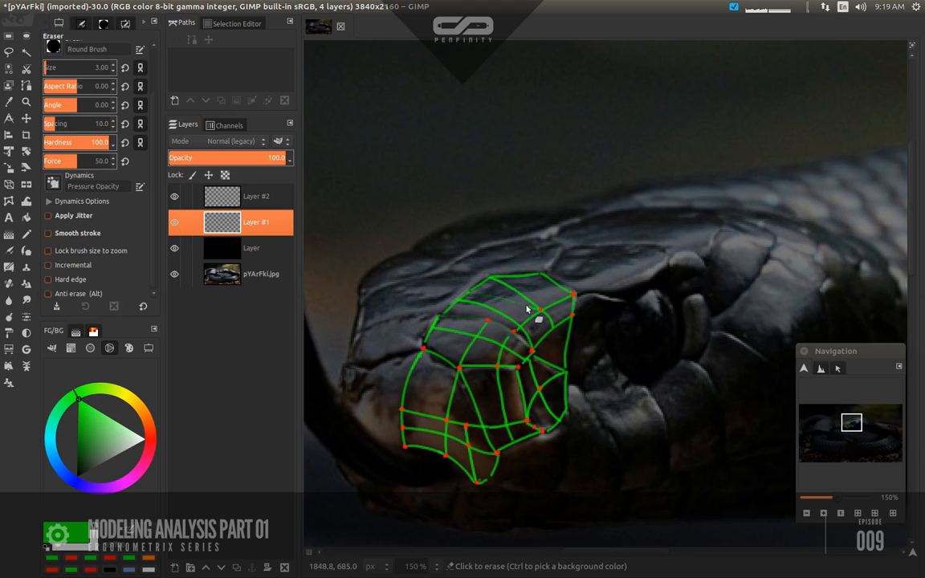
pyautogui.moveTo(504, 286)
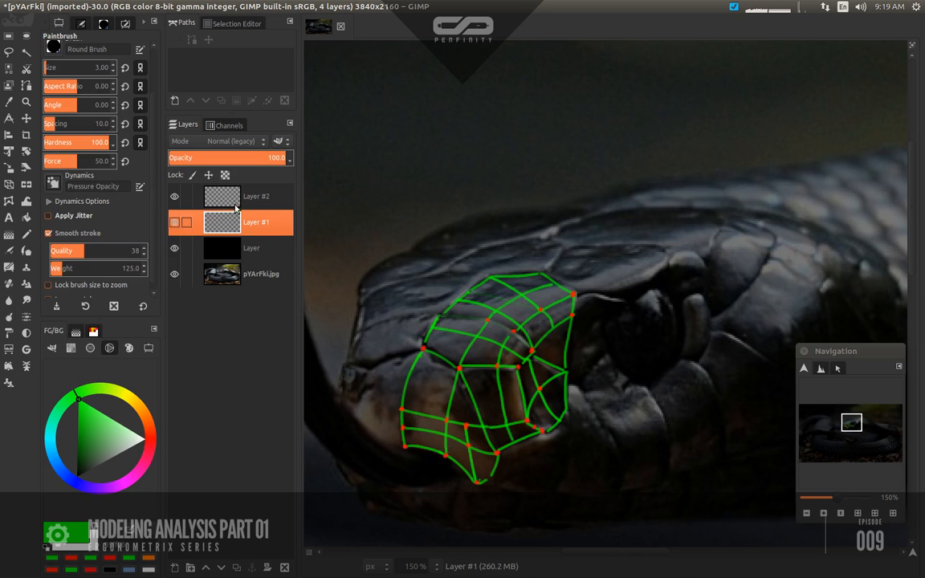
# Make the green grid layer active to rework uneven lines on top of the head
pyautogui.click(256, 196)
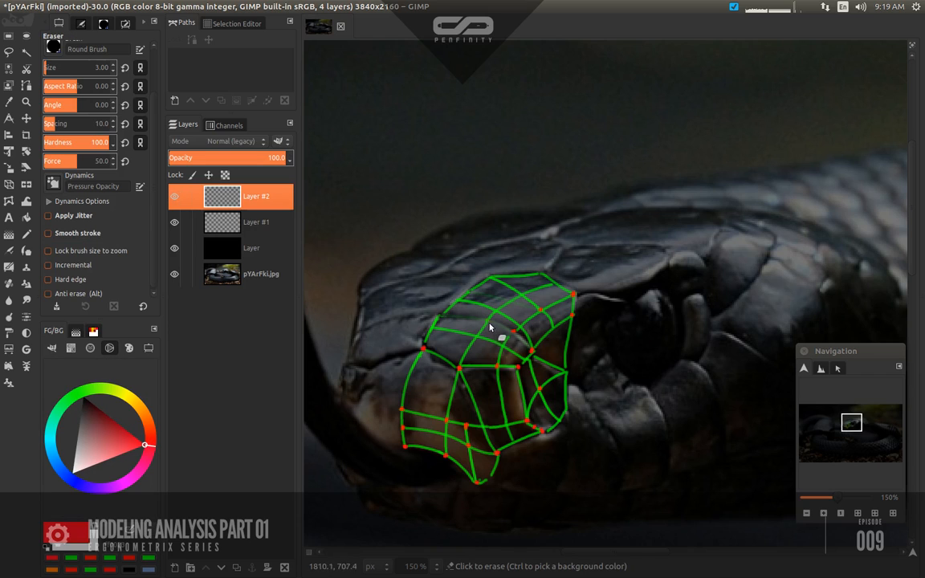
pyautogui.moveTo(517, 336)
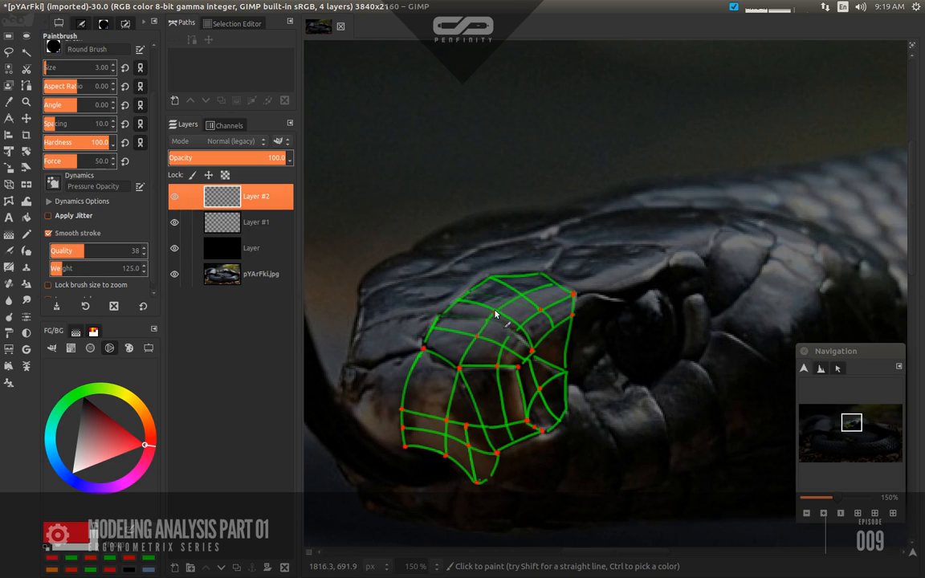
pyautogui.moveTo(538, 286)
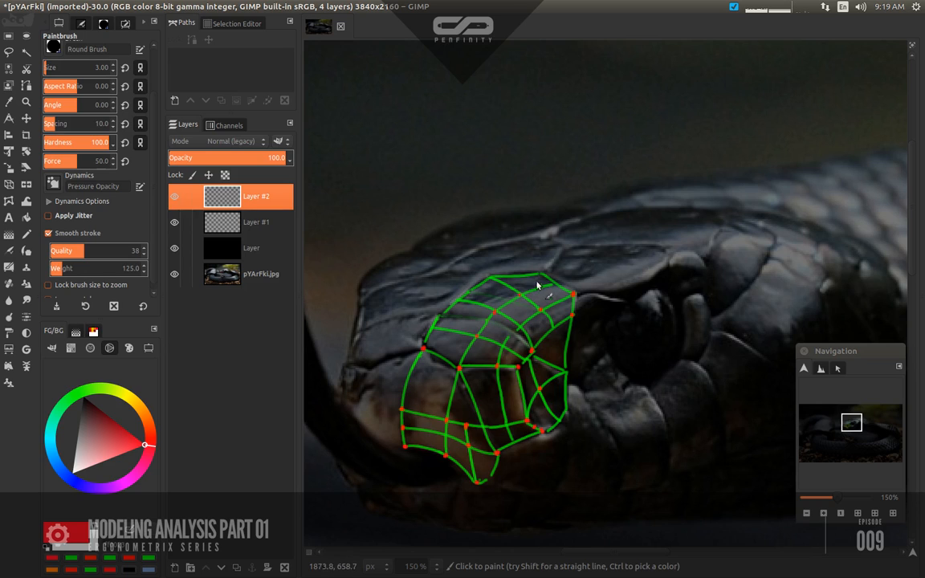
pyautogui.moveTo(523, 389)
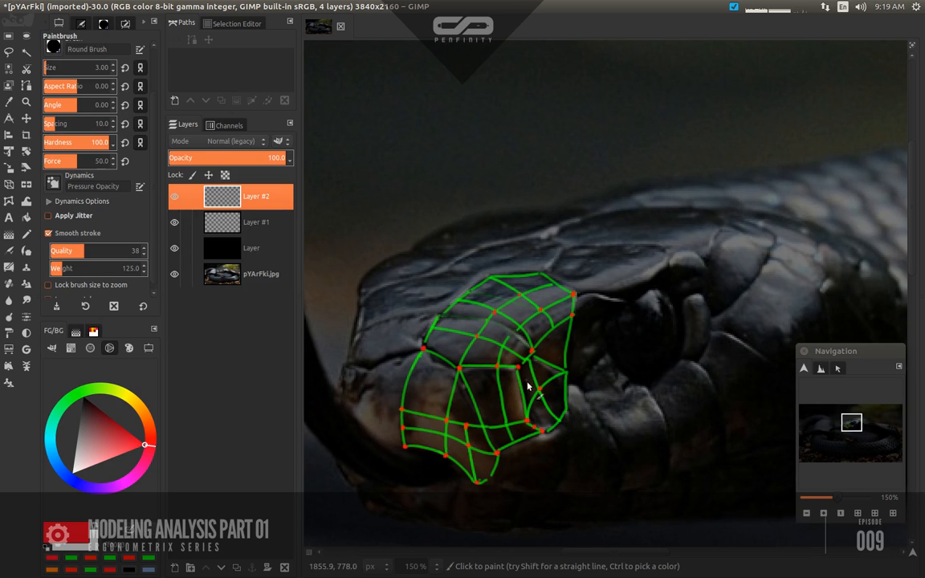
pyautogui.moveTo(478, 369)
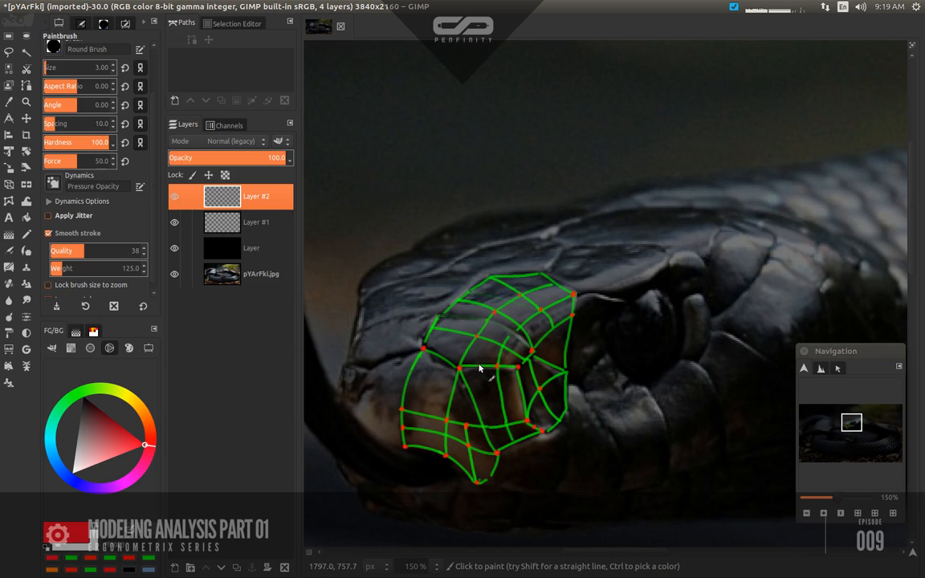
pyautogui.moveTo(482, 368)
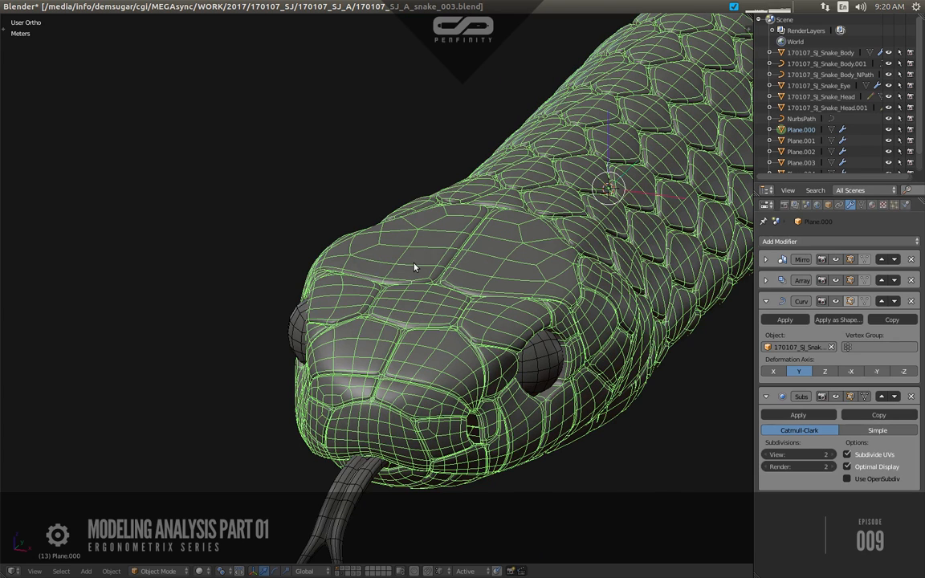
pyautogui.moveTo(449, 262)
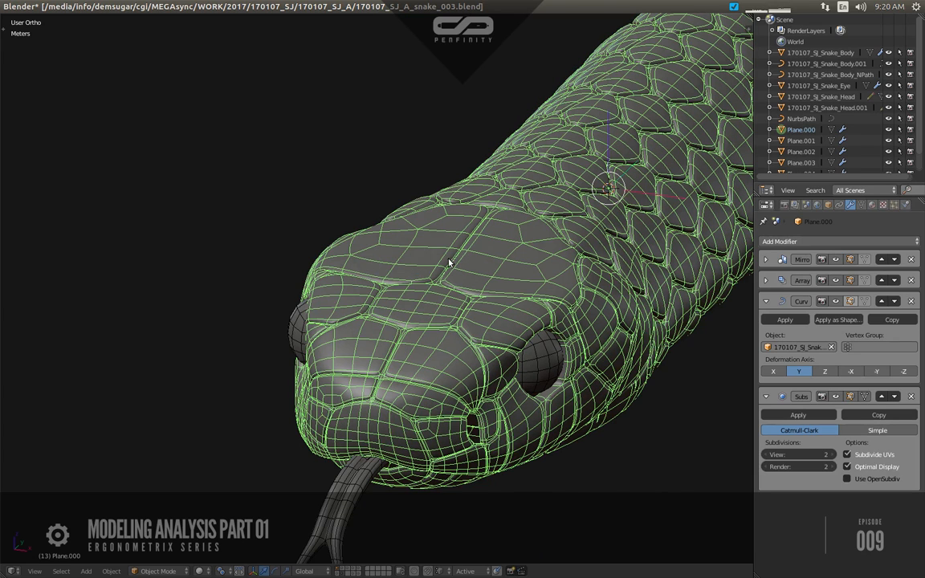
pyautogui.moveTo(591, 305)
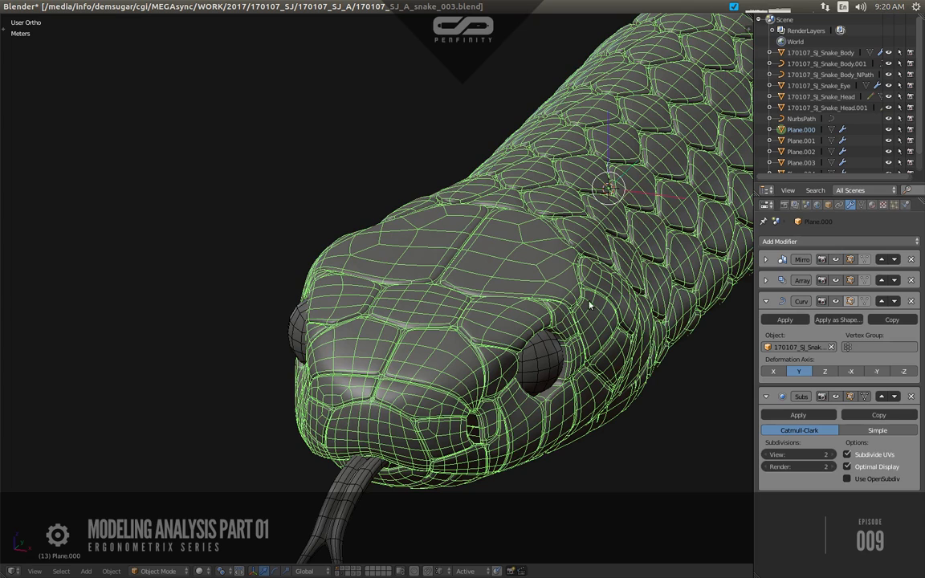
pyautogui.moveTo(536, 313)
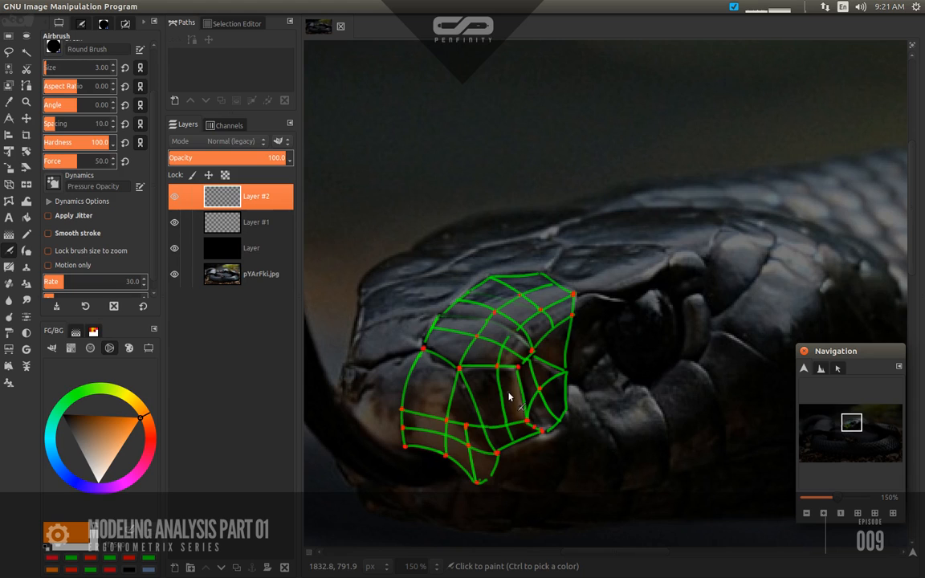
pyautogui.moveTo(509, 399)
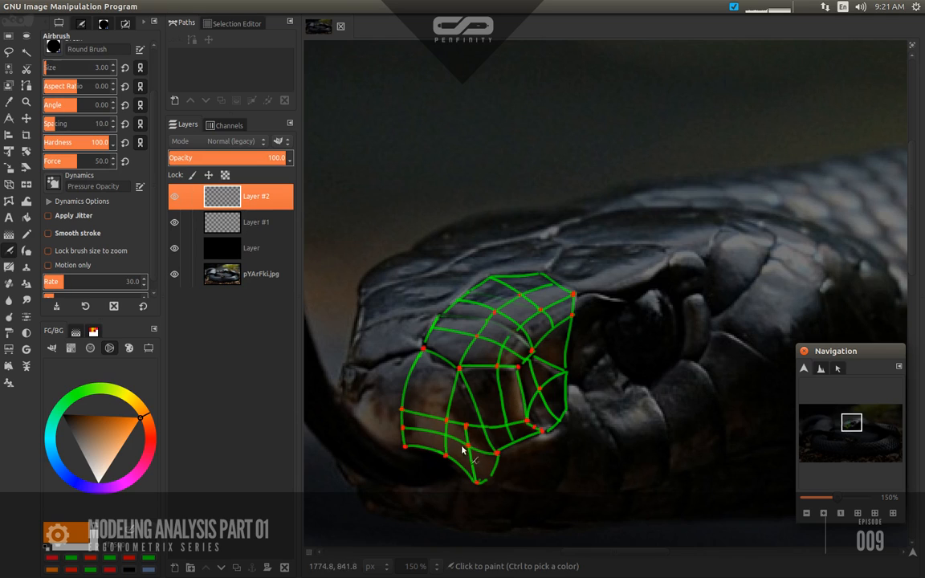
pyautogui.moveTo(432, 399)
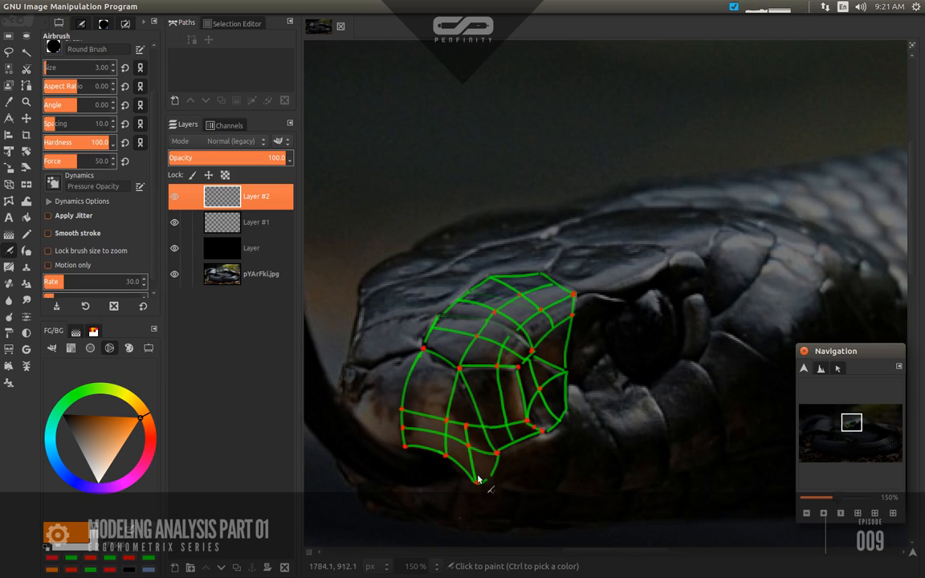
pyautogui.moveTo(533, 444)
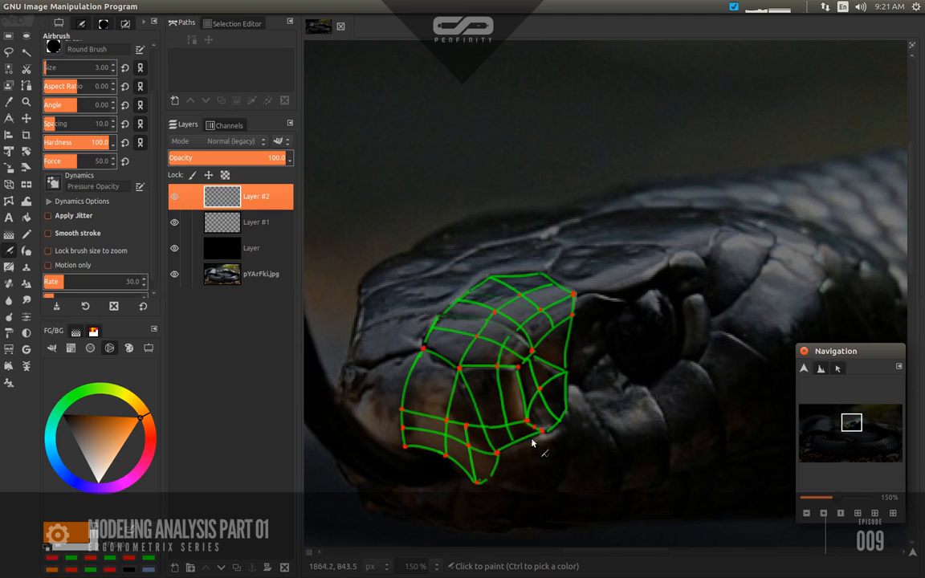